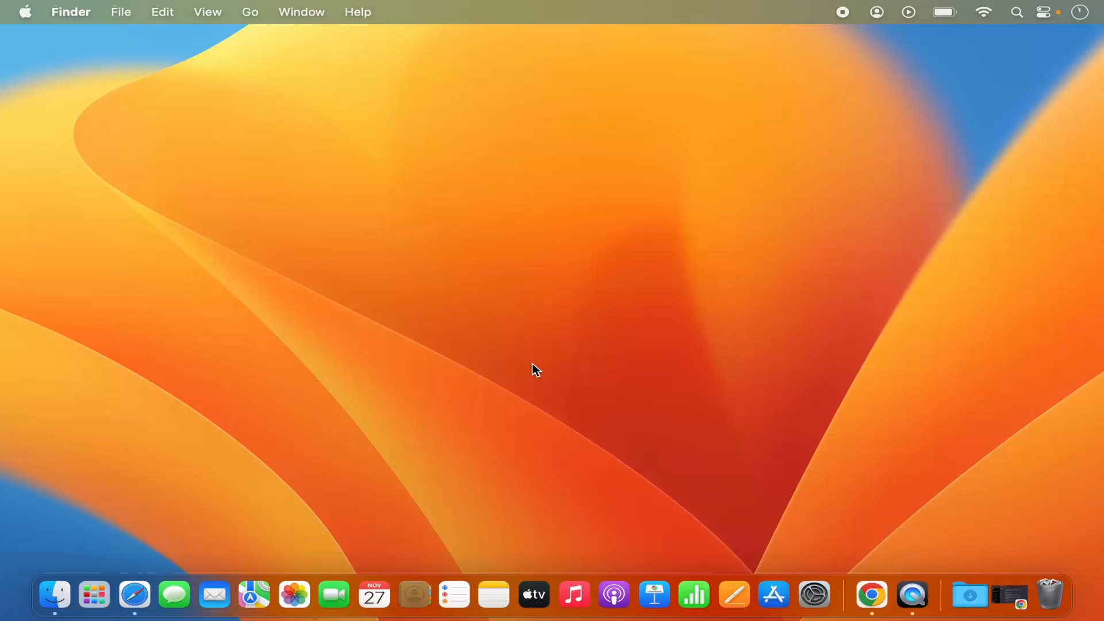
{"action": "mouse_move", "coordinate": [779, 73]}
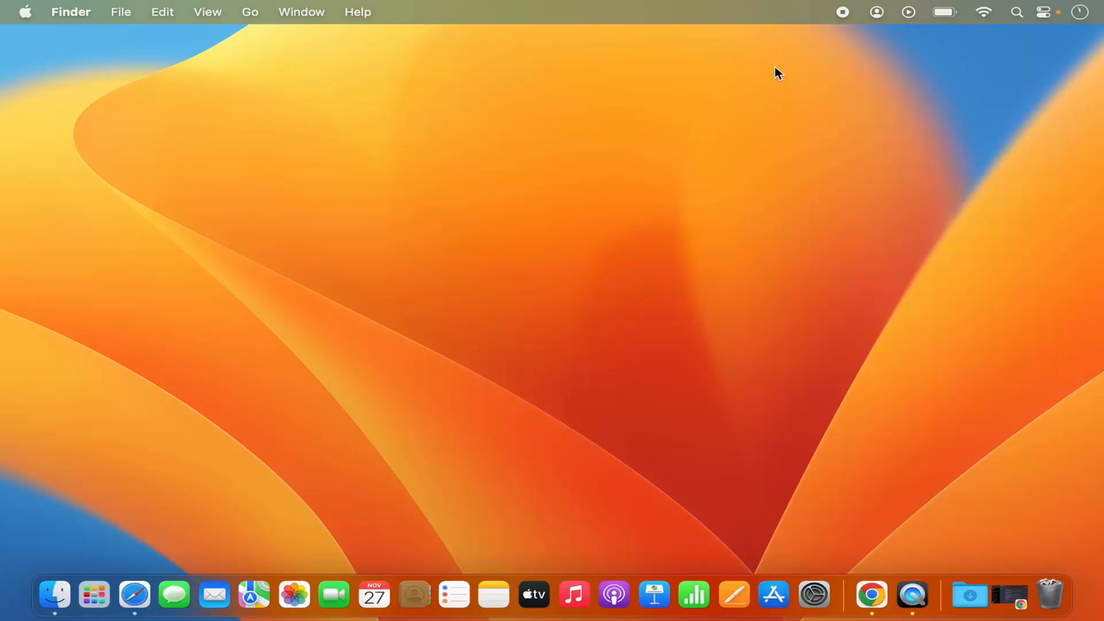
{"action": "mouse_move", "coordinate": [720, 13]}
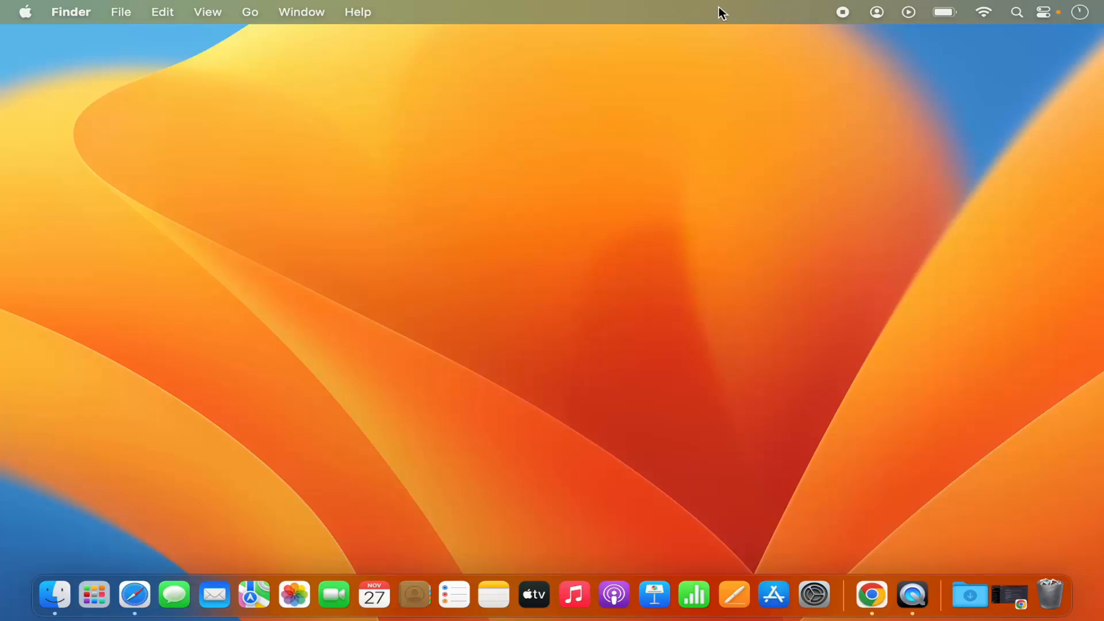
{"action": "mouse_move", "coordinate": [787, 23]}
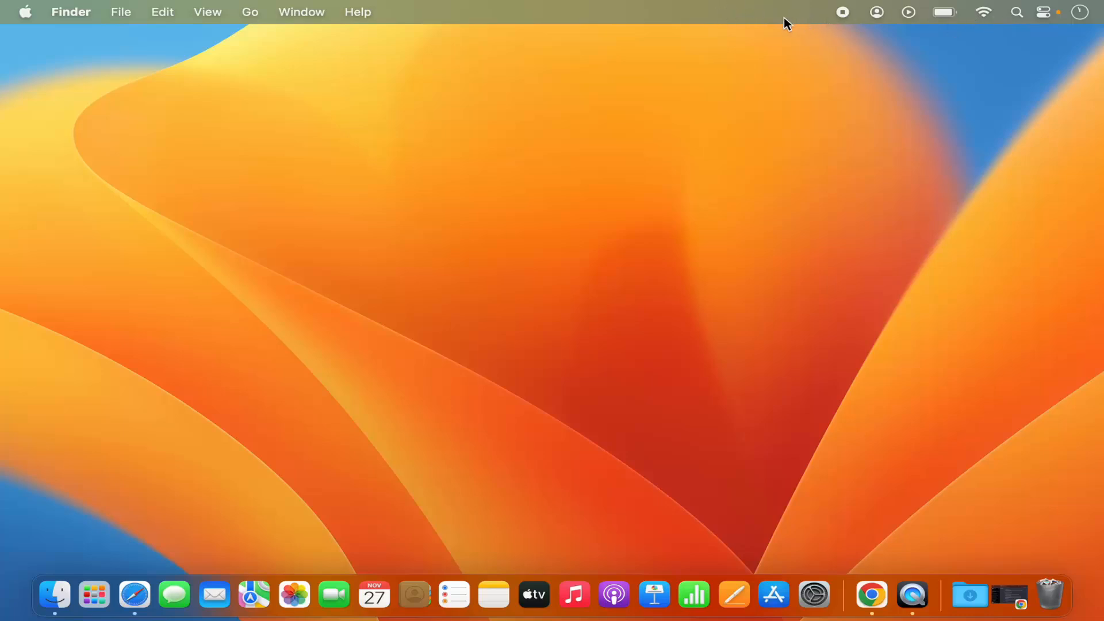
{"action": "mouse_move", "coordinate": [827, 23]}
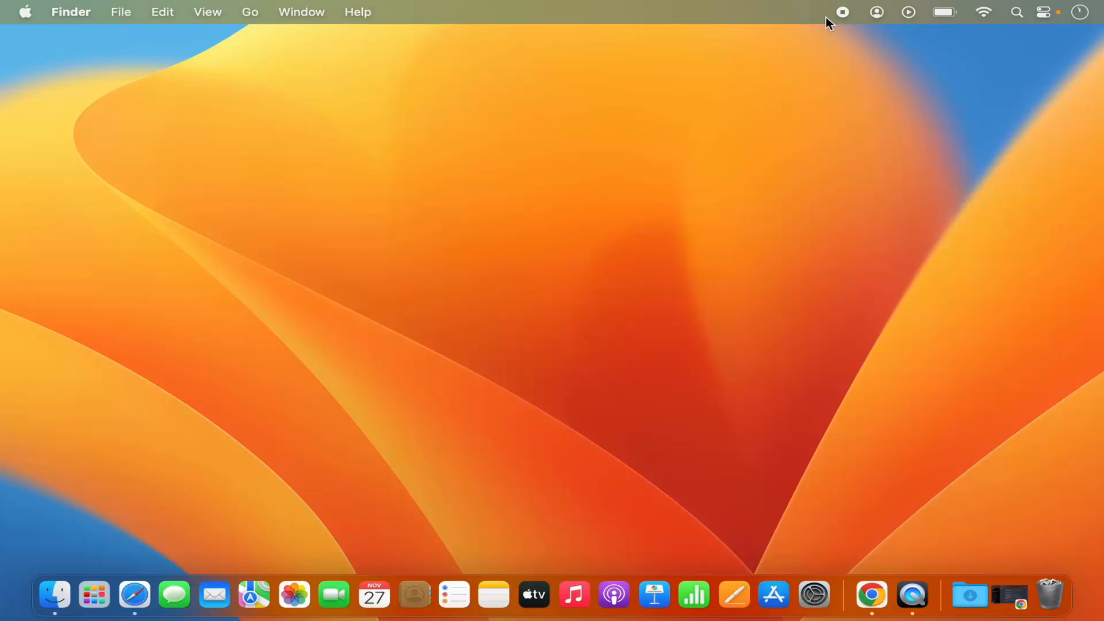
{"action": "mouse_move", "coordinate": [791, 27]}
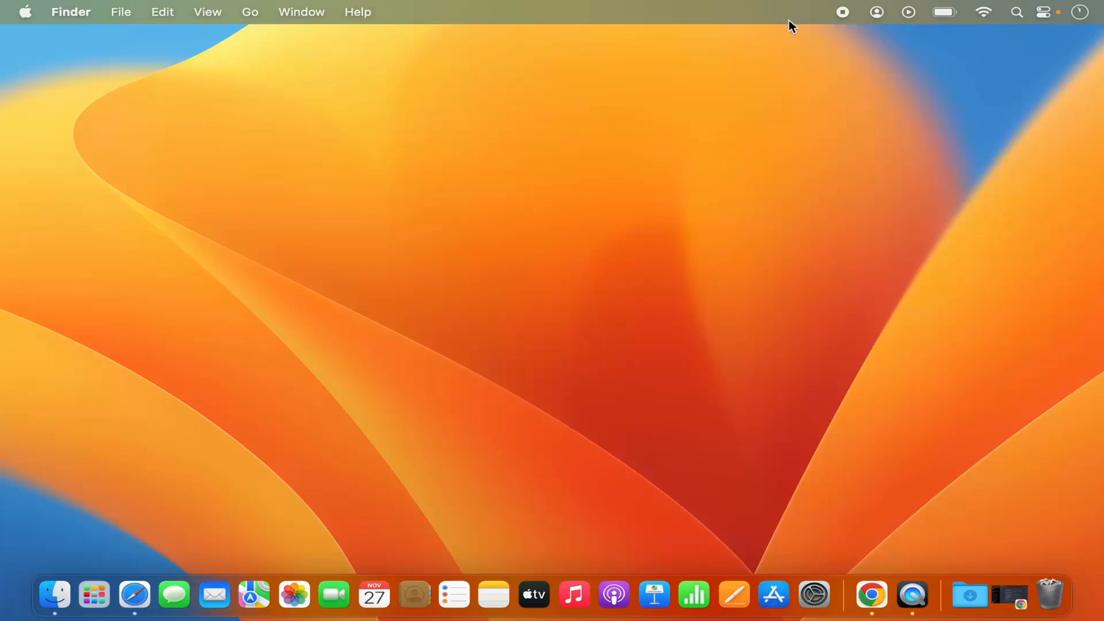
{"action": "mouse_move", "coordinate": [69, 51]}
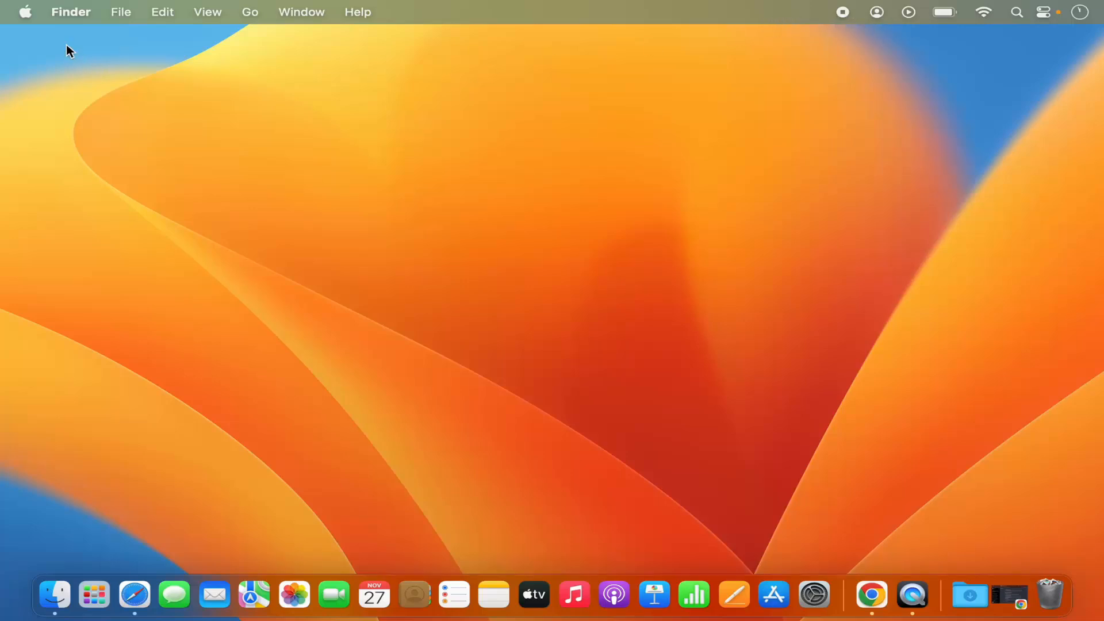
{"action": "mouse_move", "coordinate": [26, 12]}
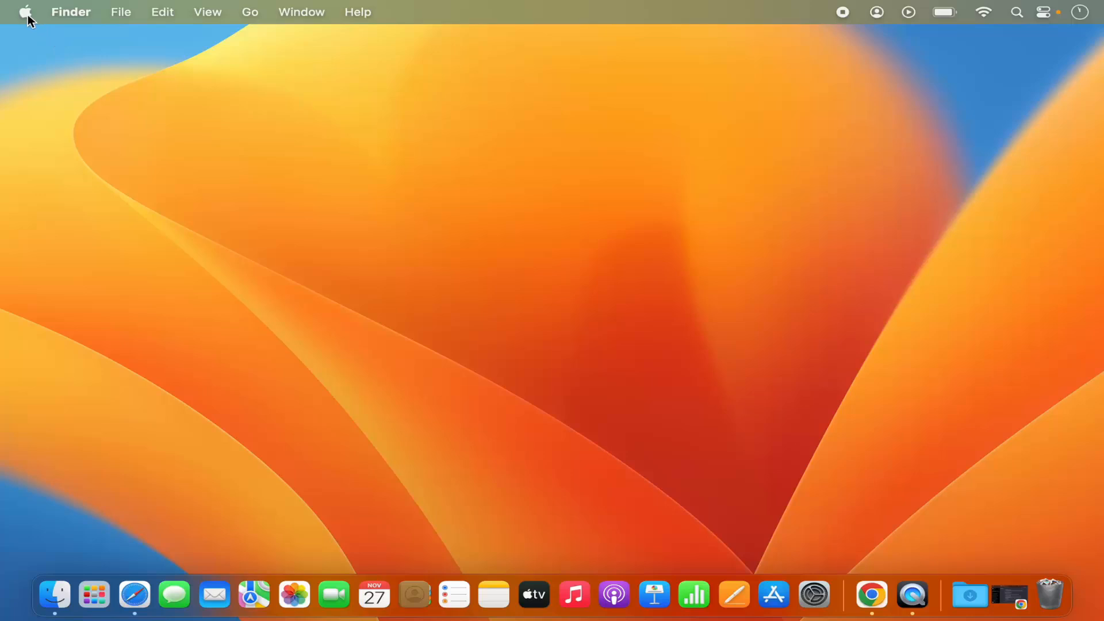
- Launch System Settings from the Apple menu and scroll the sidebar down to Battery
{"action": "left_click", "coordinate": [25, 12]}
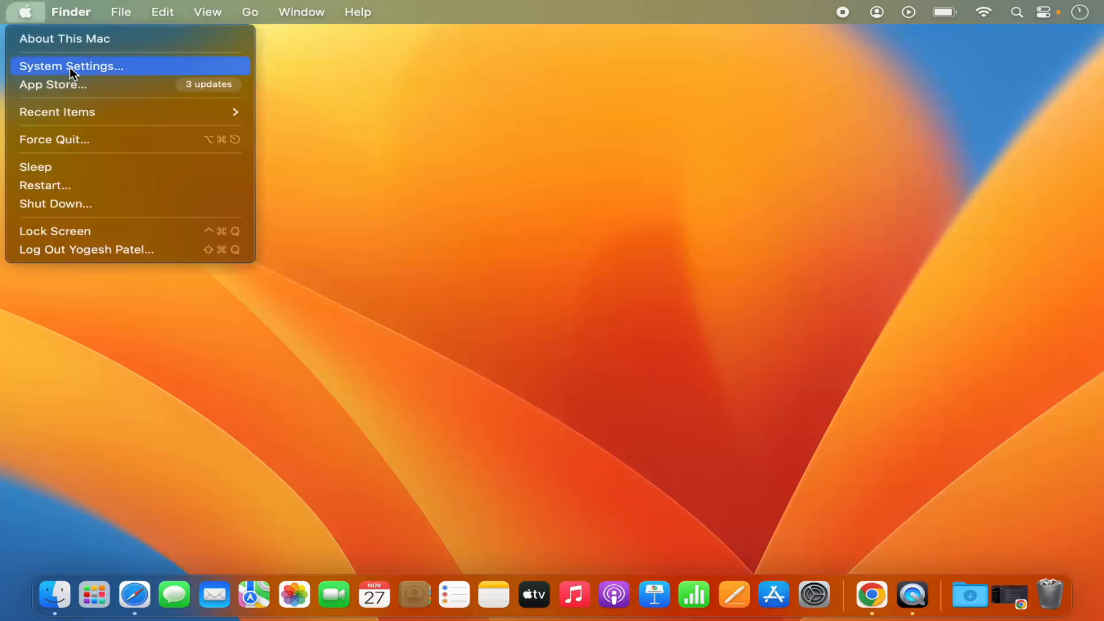
{"action": "left_click", "coordinate": [70, 65]}
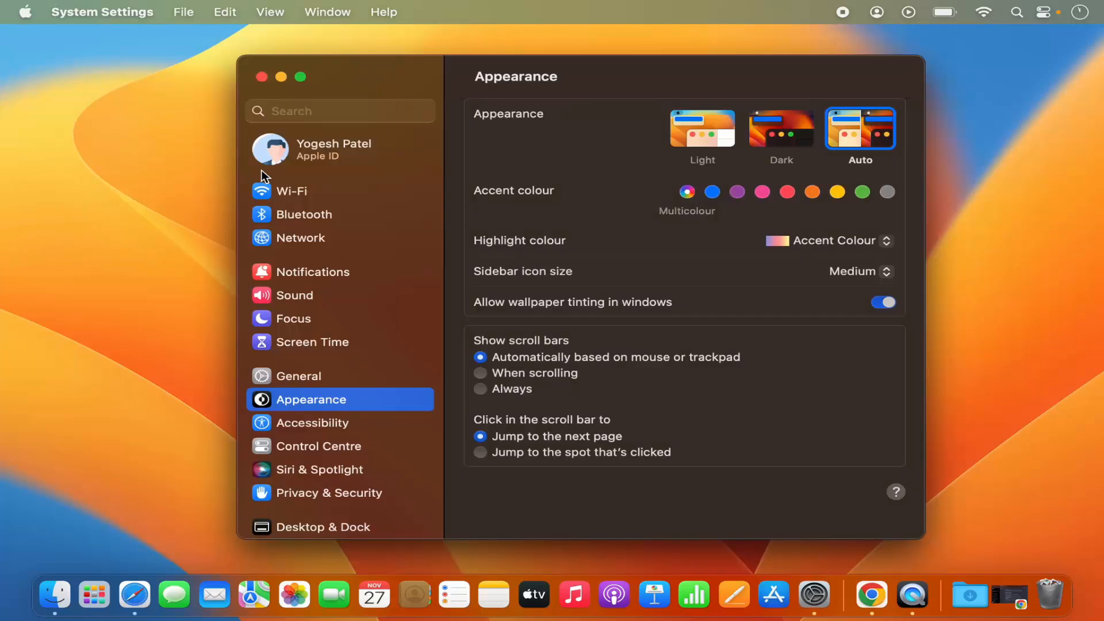
{"action": "mouse_move", "coordinate": [814, 595]}
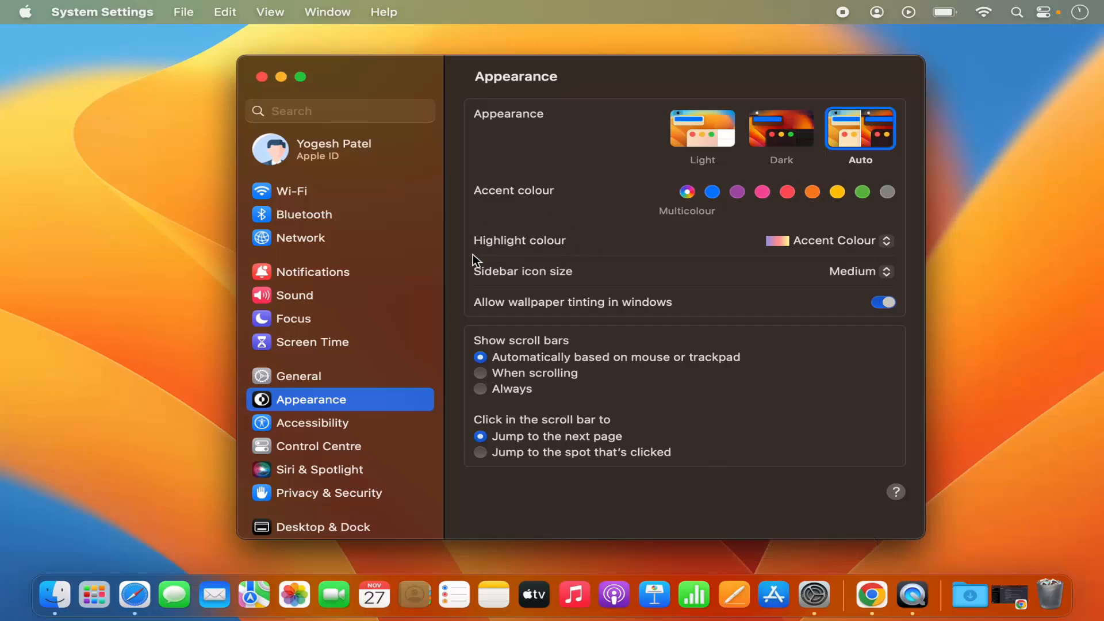
{"action": "mouse_move", "coordinate": [350, 313]}
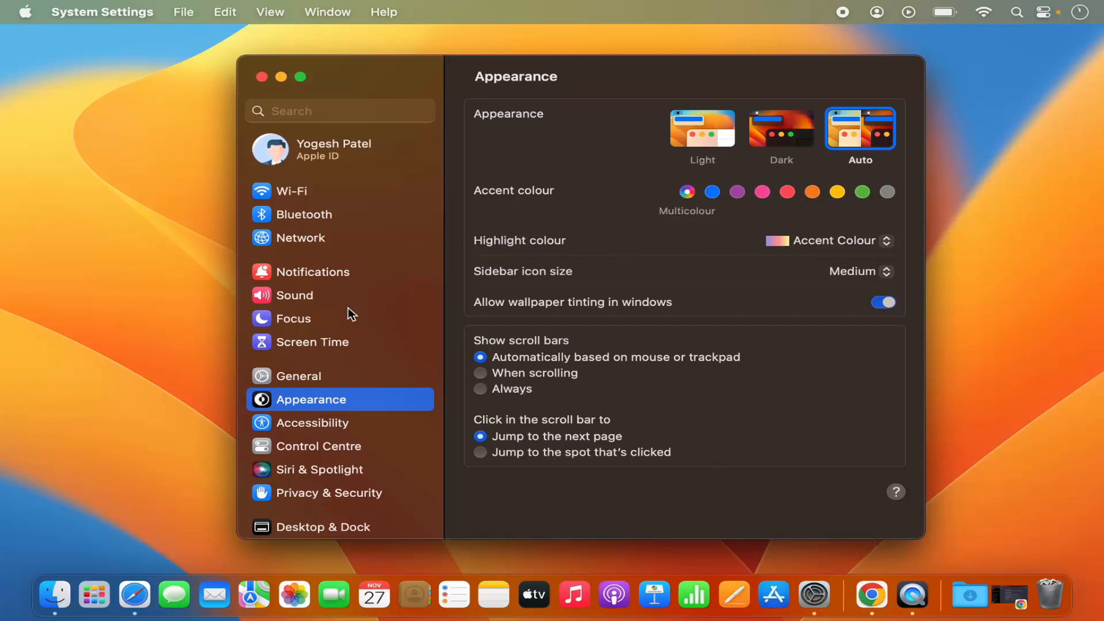
{"action": "scroll", "scroll_direction": "down", "scroll_amount": 3}
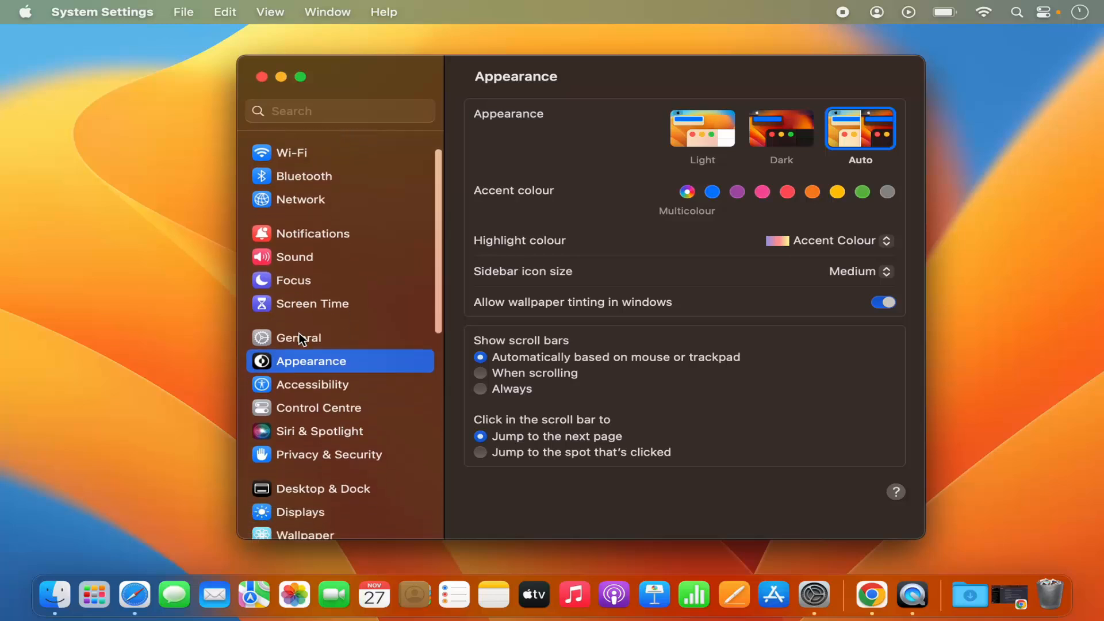
{"action": "scroll", "scroll_direction": "down", "scroll_amount": 3}
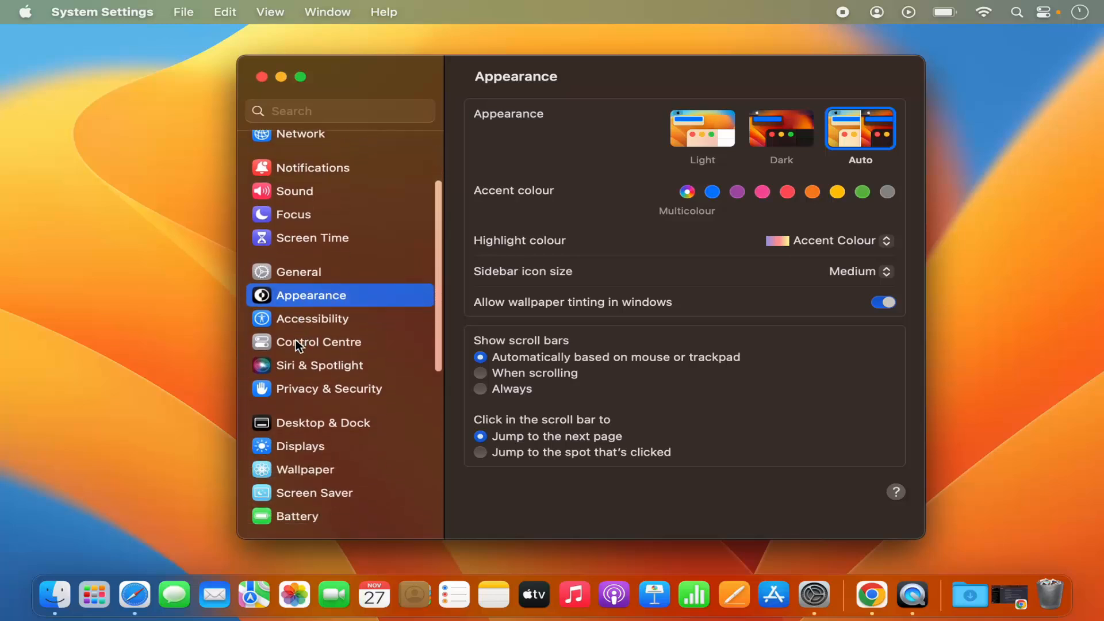
- Select Control Centre in the System Settings sidebar to view module menu bar options
{"action": "left_click", "coordinate": [317, 342]}
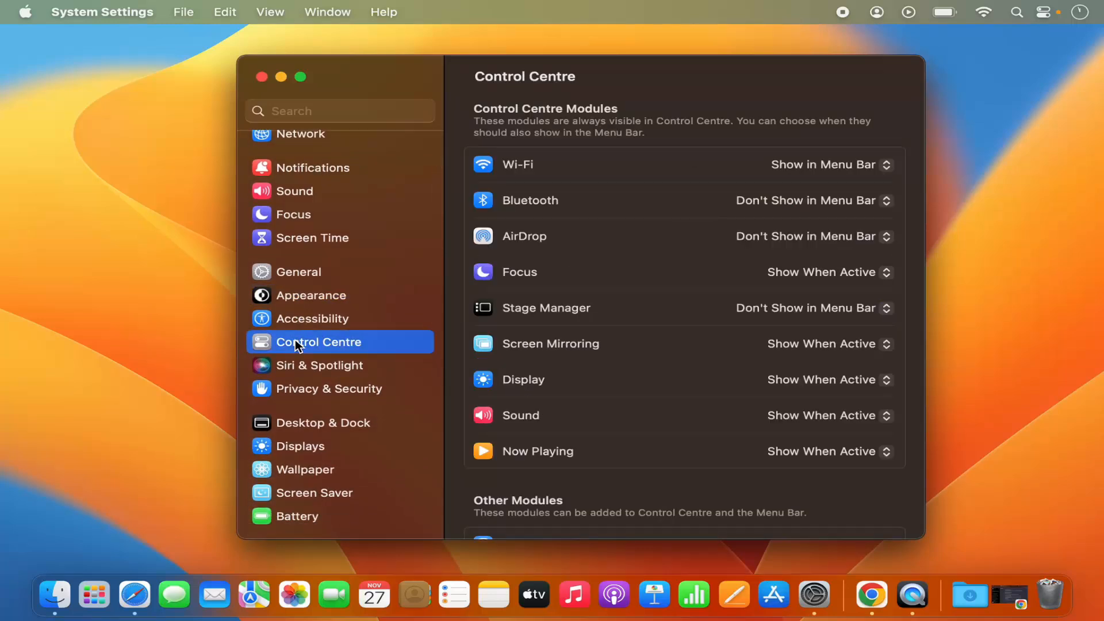
{"action": "mouse_move", "coordinate": [307, 351]}
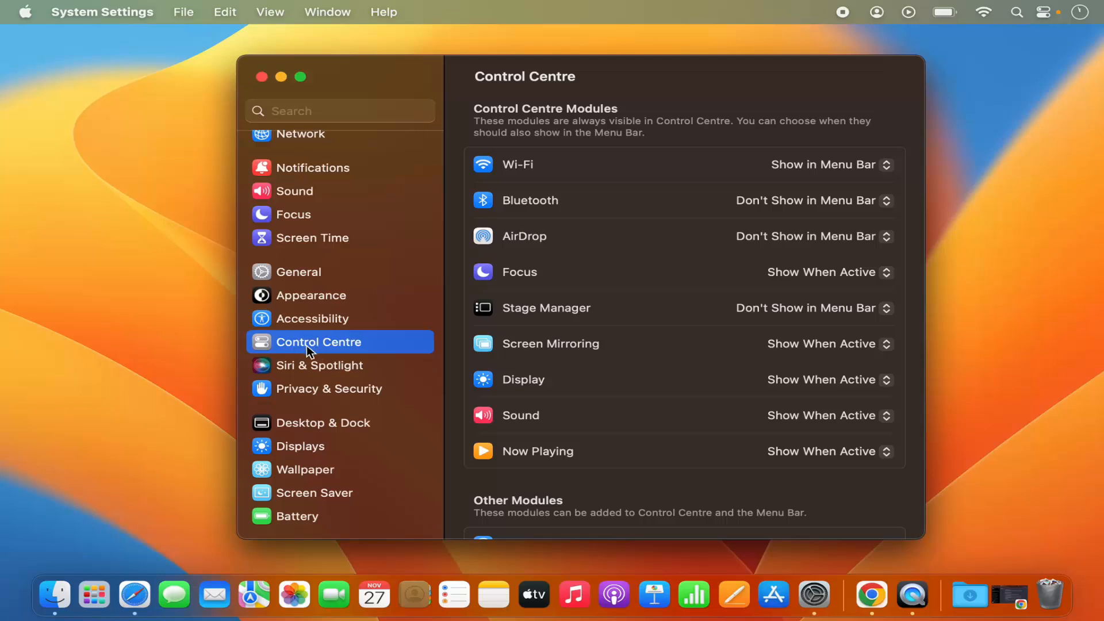
{"action": "mouse_move", "coordinate": [586, 200]}
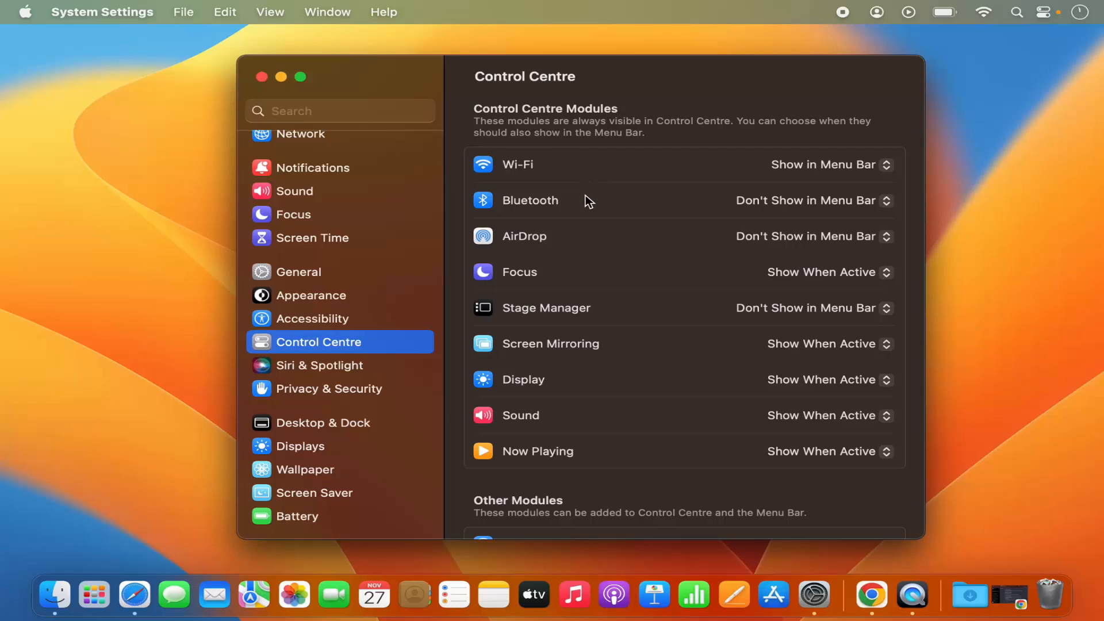
{"action": "mouse_move", "coordinate": [579, 241]}
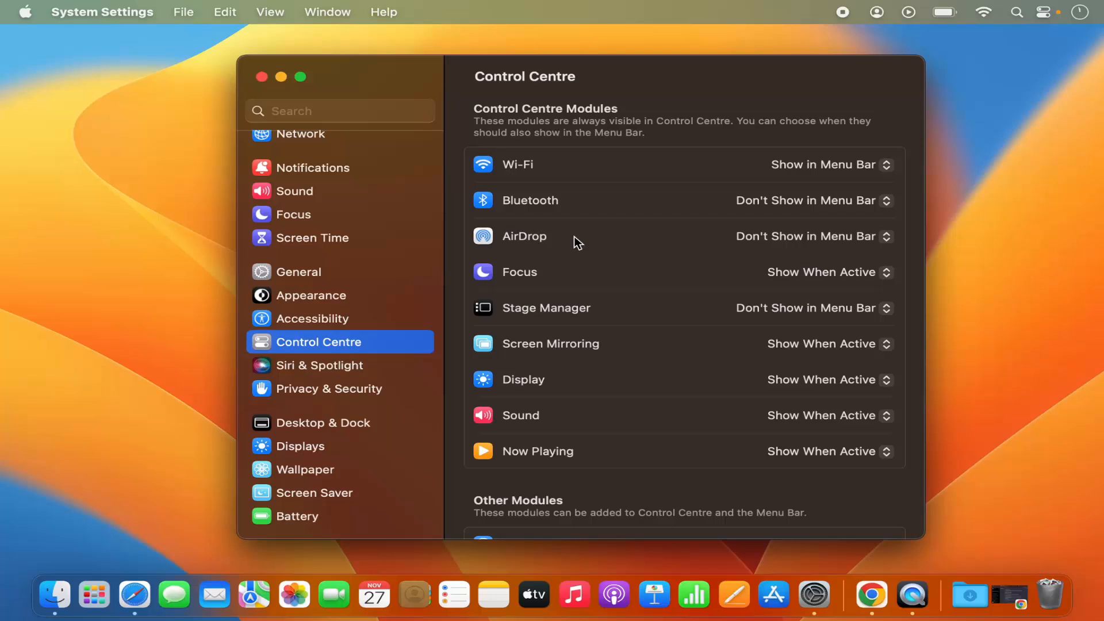
{"action": "mouse_move", "coordinate": [563, 180]}
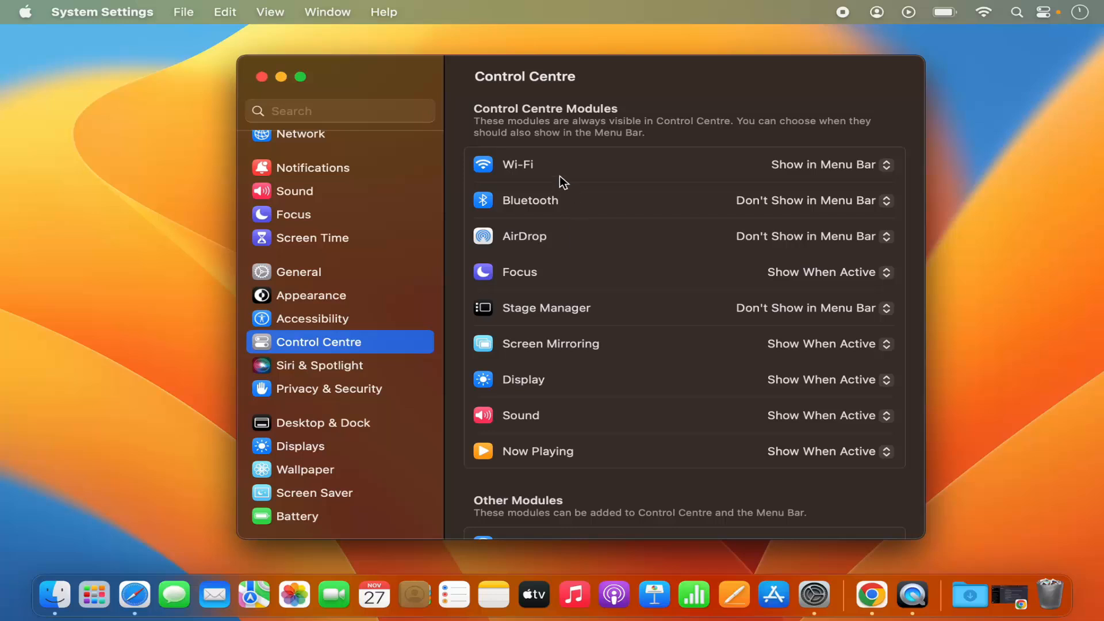
{"action": "mouse_move", "coordinate": [518, 174]}
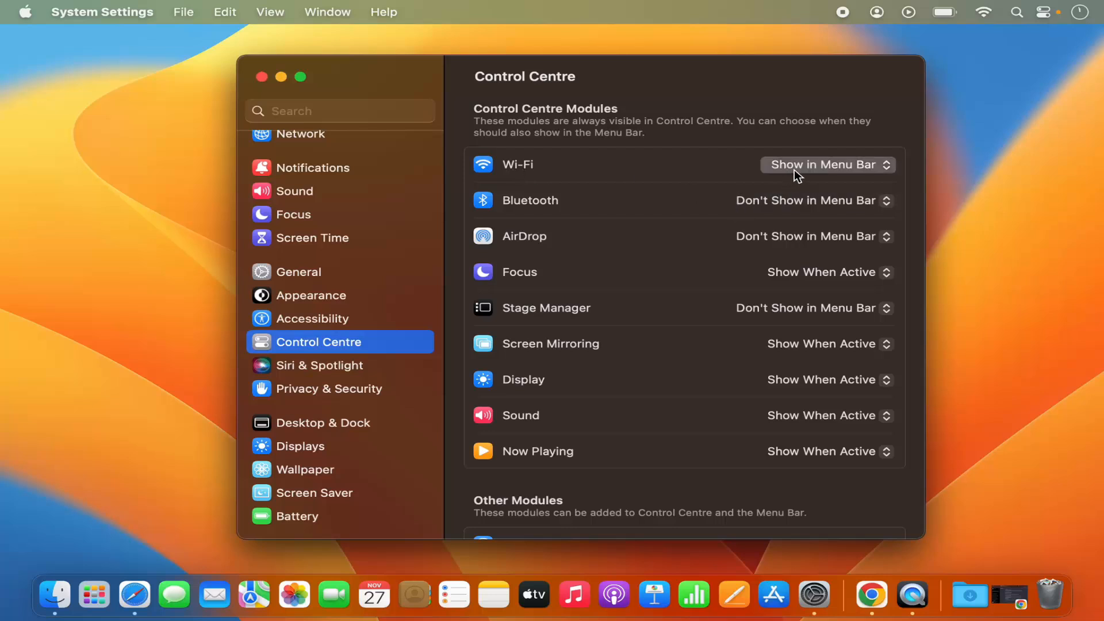
- Hide Wi-Fi from the menu bar, then set it back to Show in Menu Bar
{"action": "left_click", "coordinate": [826, 164]}
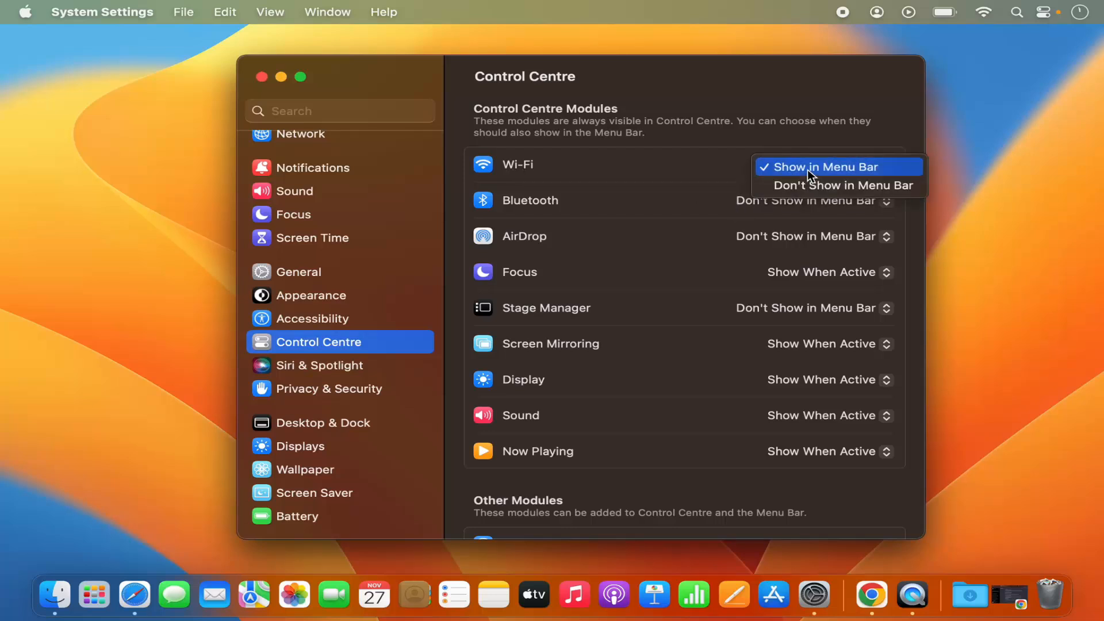
{"action": "mouse_move", "coordinate": [811, 185]}
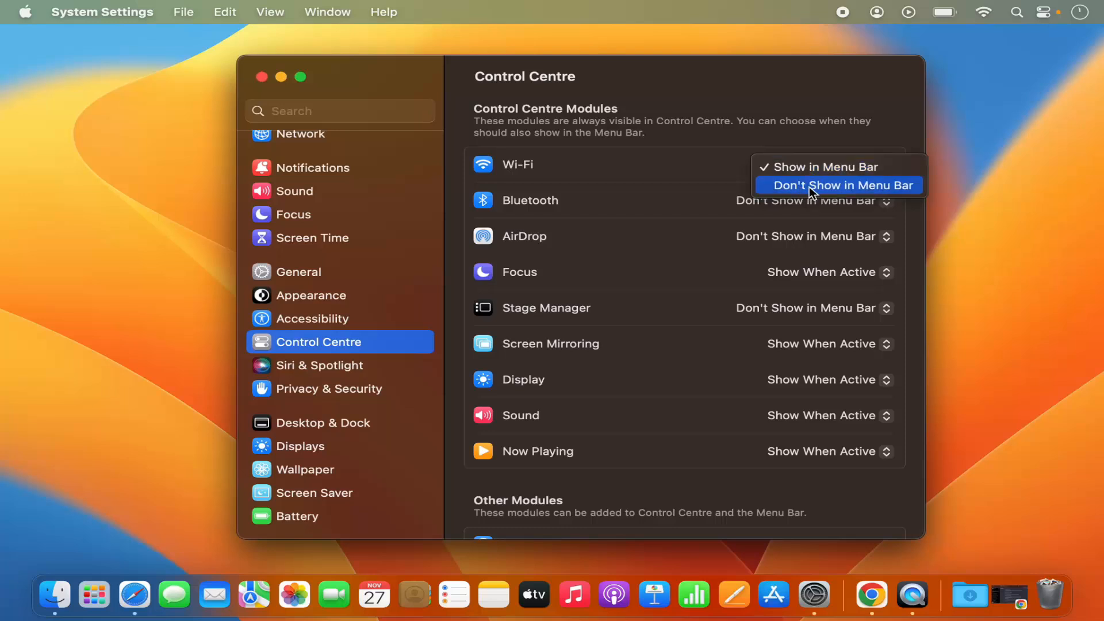
{"action": "left_click", "coordinate": [838, 185]}
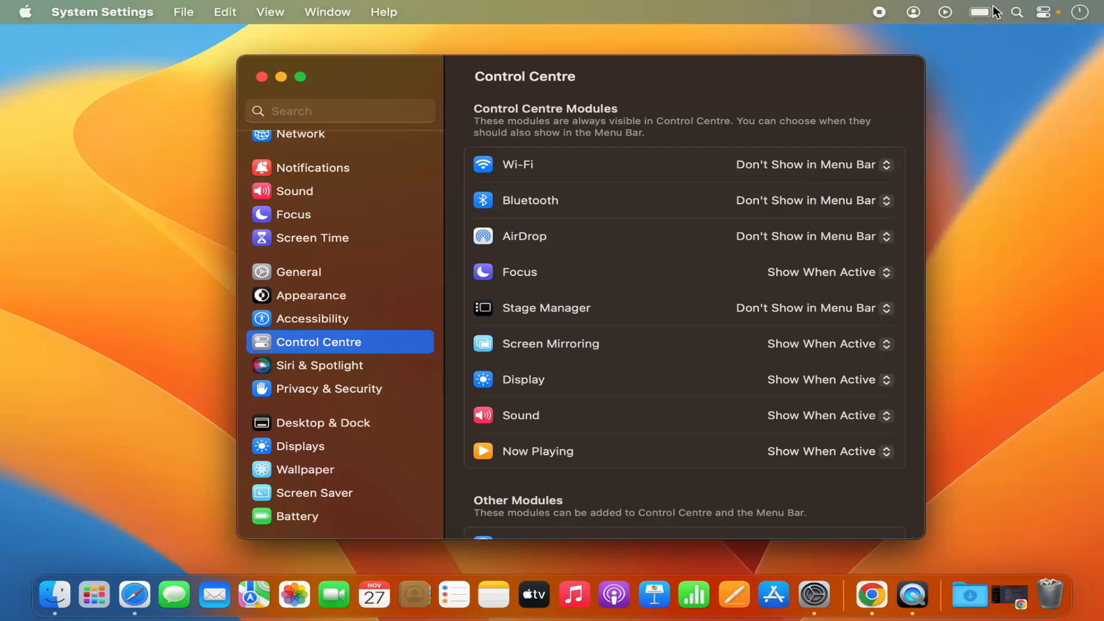
{"action": "mouse_move", "coordinate": [985, 18]}
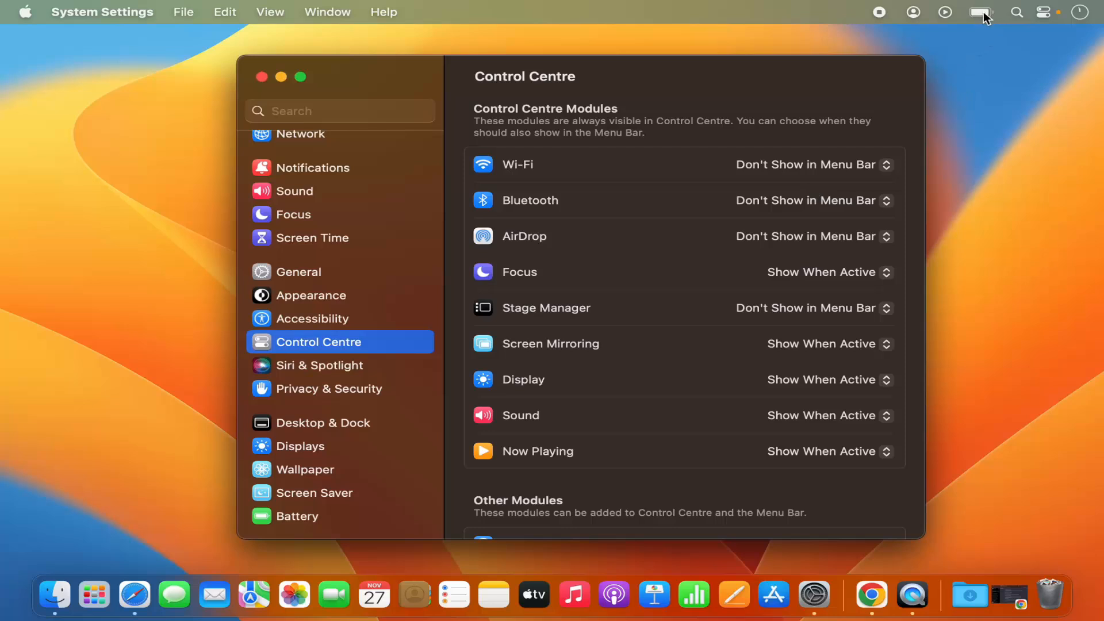
{"action": "mouse_move", "coordinate": [813, 156]}
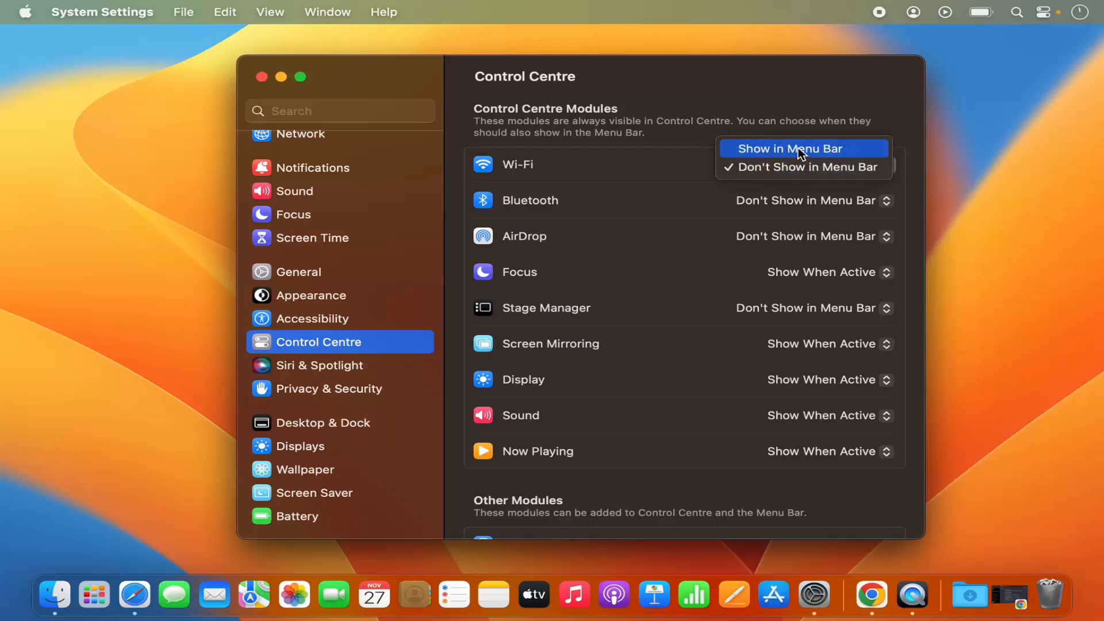
{"action": "left_click", "coordinate": [790, 148]}
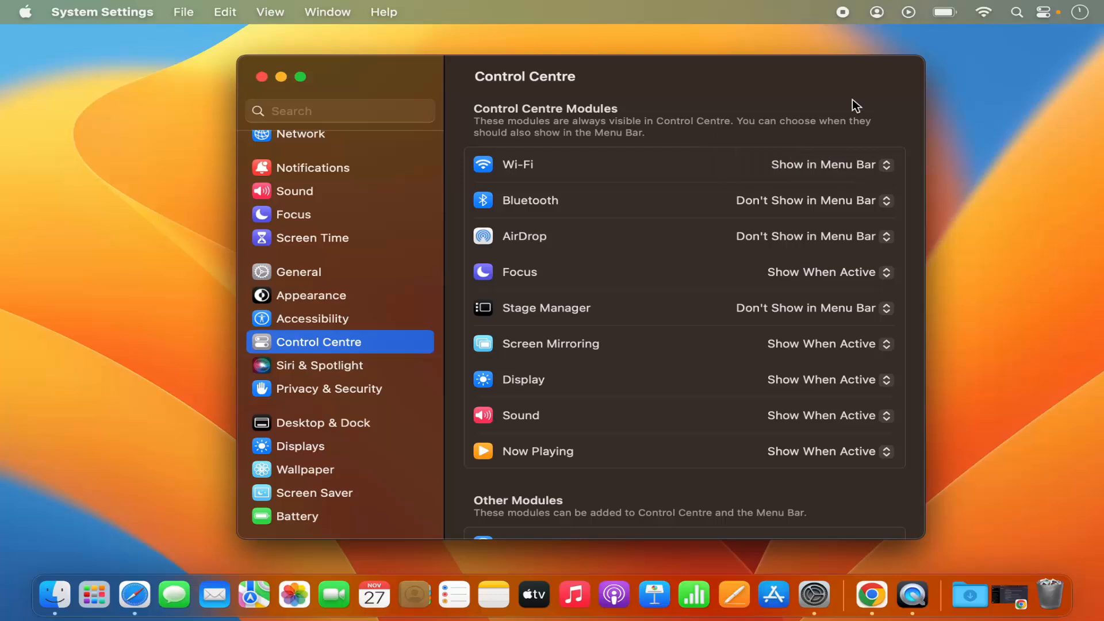
{"action": "mouse_move", "coordinate": [986, 13]}
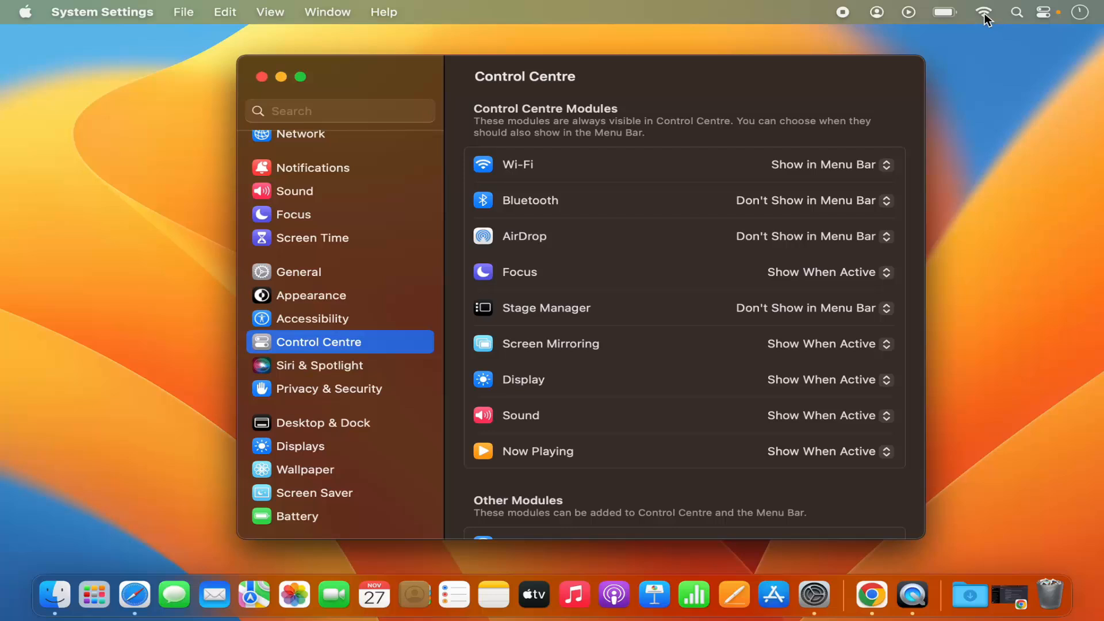
{"action": "left_click", "coordinate": [984, 12]}
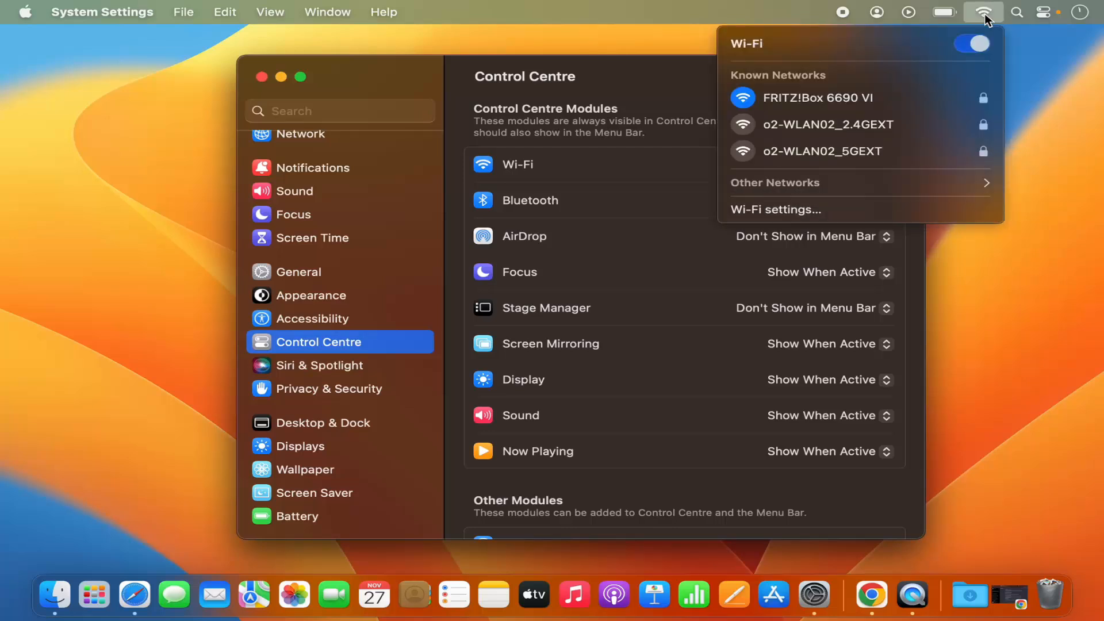
{"action": "mouse_move", "coordinate": [844, 97]}
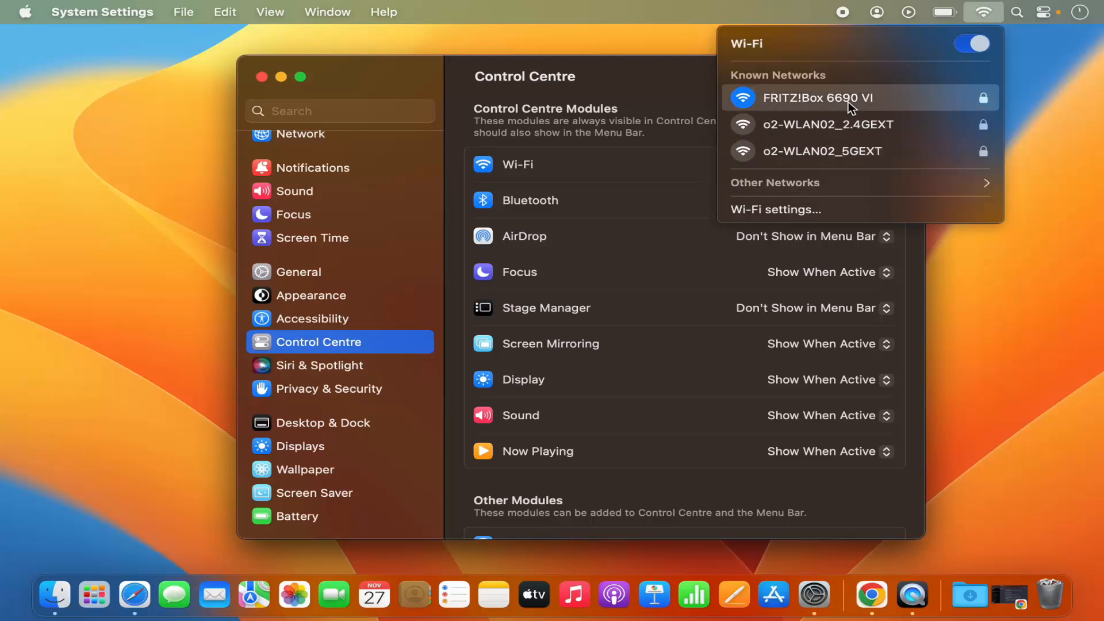
{"action": "mouse_move", "coordinate": [682, 168]}
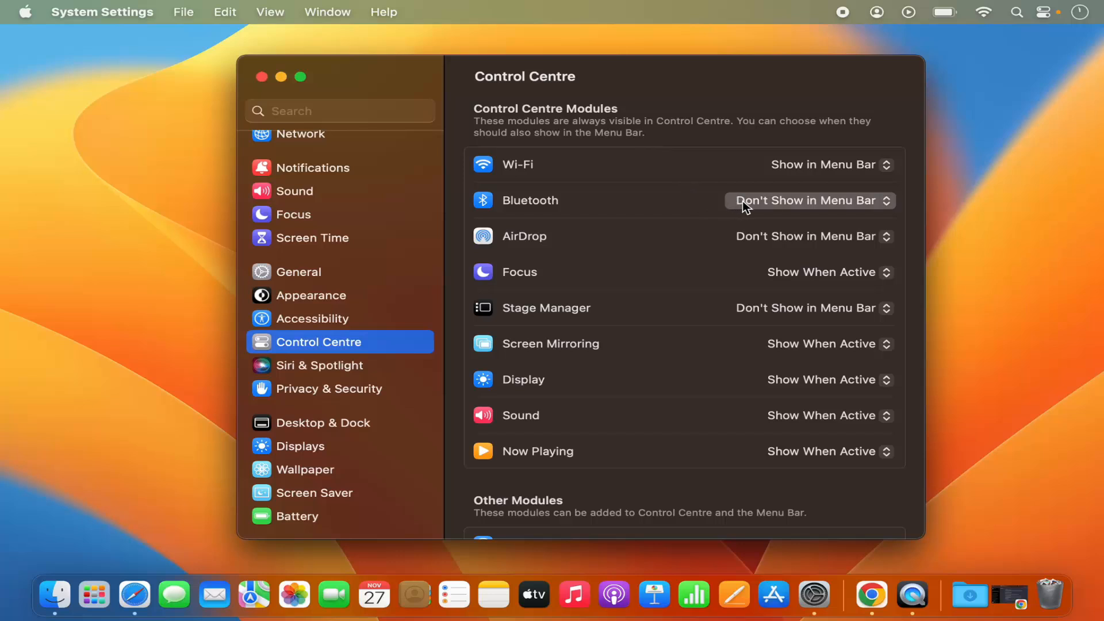
- Set Bluetooth to Show in Menu Bar, switch it on, and open Bluetooth Settings
{"action": "left_click", "coordinate": [809, 200]}
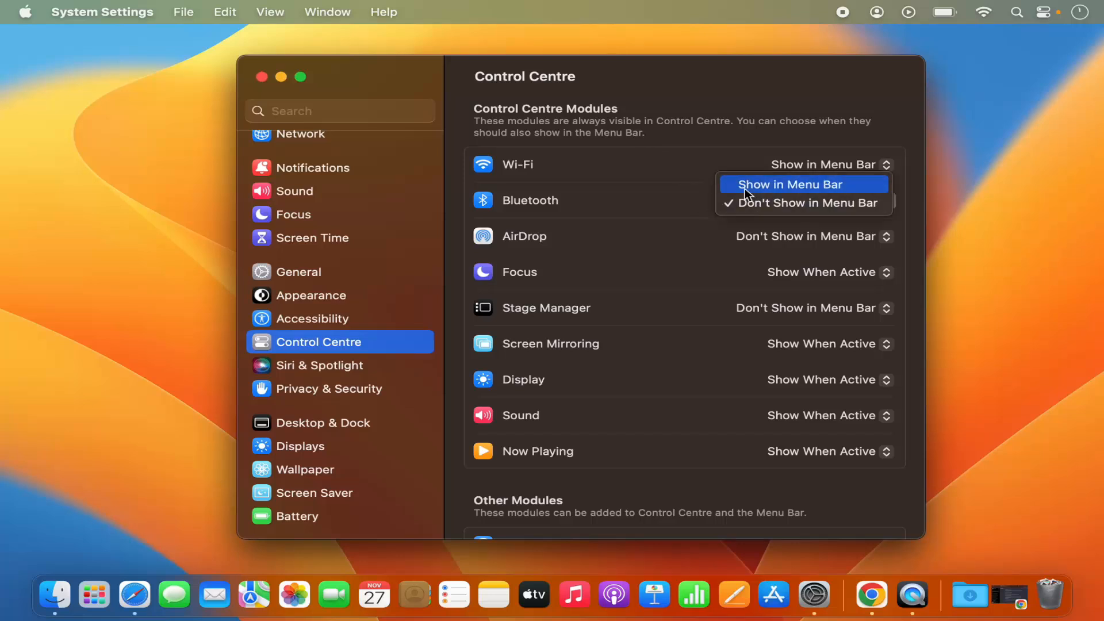
{"action": "left_click", "coordinate": [790, 184]}
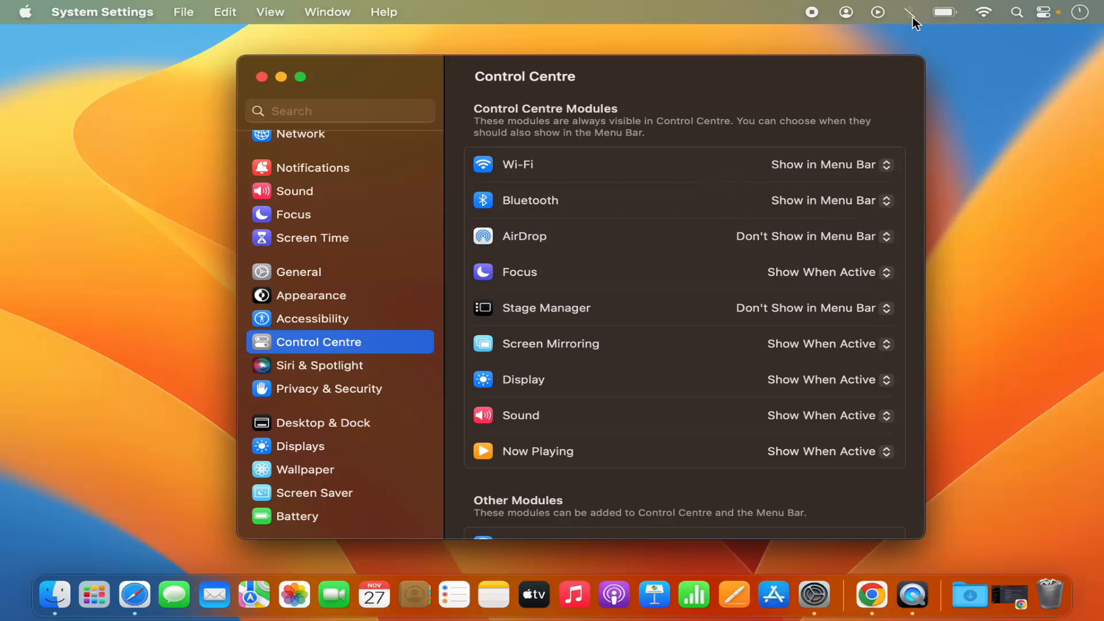
{"action": "left_click", "coordinate": [909, 12]}
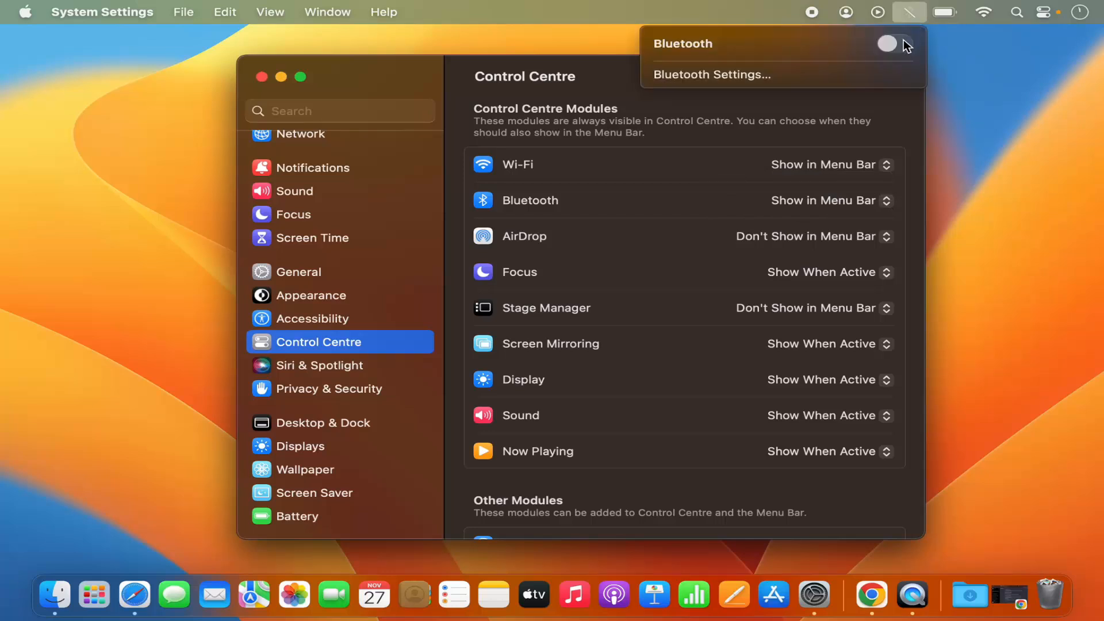
{"action": "left_click", "coordinate": [893, 44]}
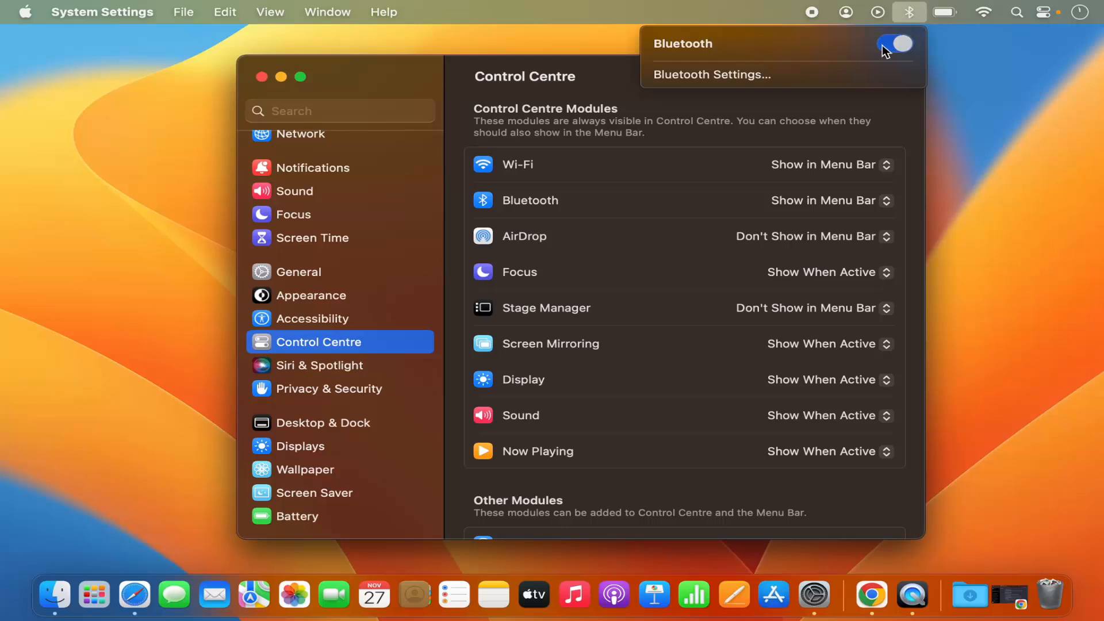
{"action": "mouse_move", "coordinate": [711, 75]}
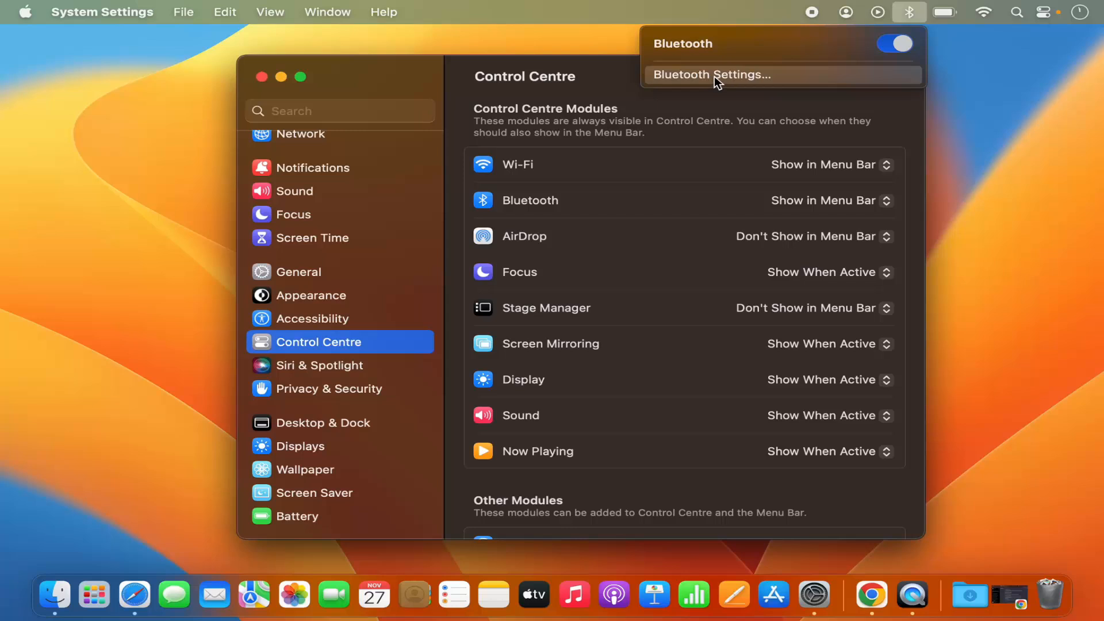
{"action": "left_click", "coordinate": [711, 75]}
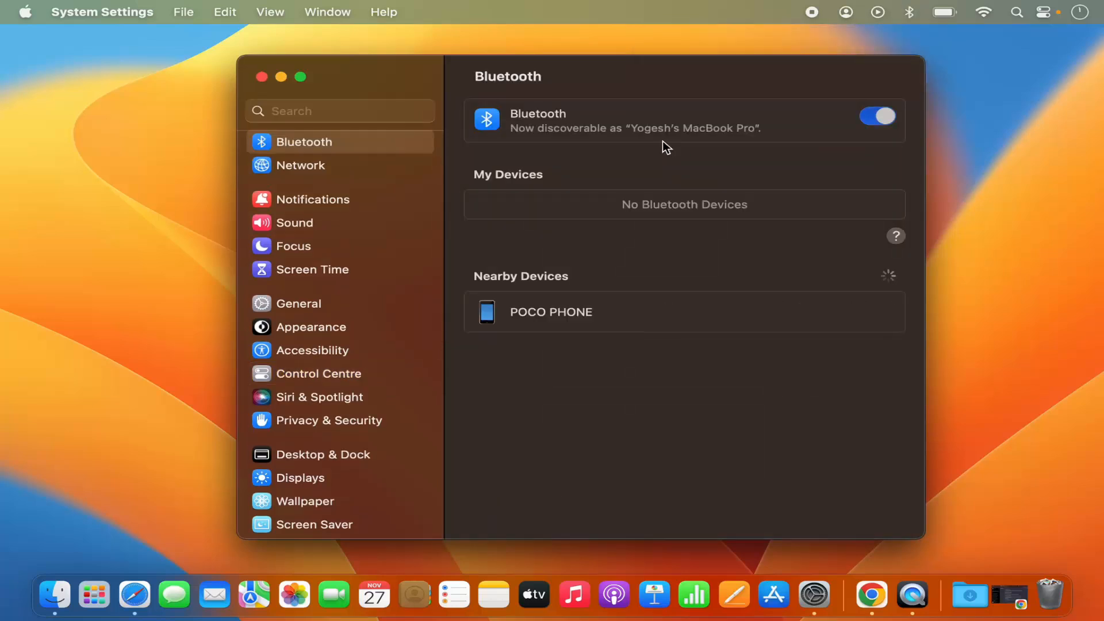
{"action": "mouse_move", "coordinate": [584, 243]}
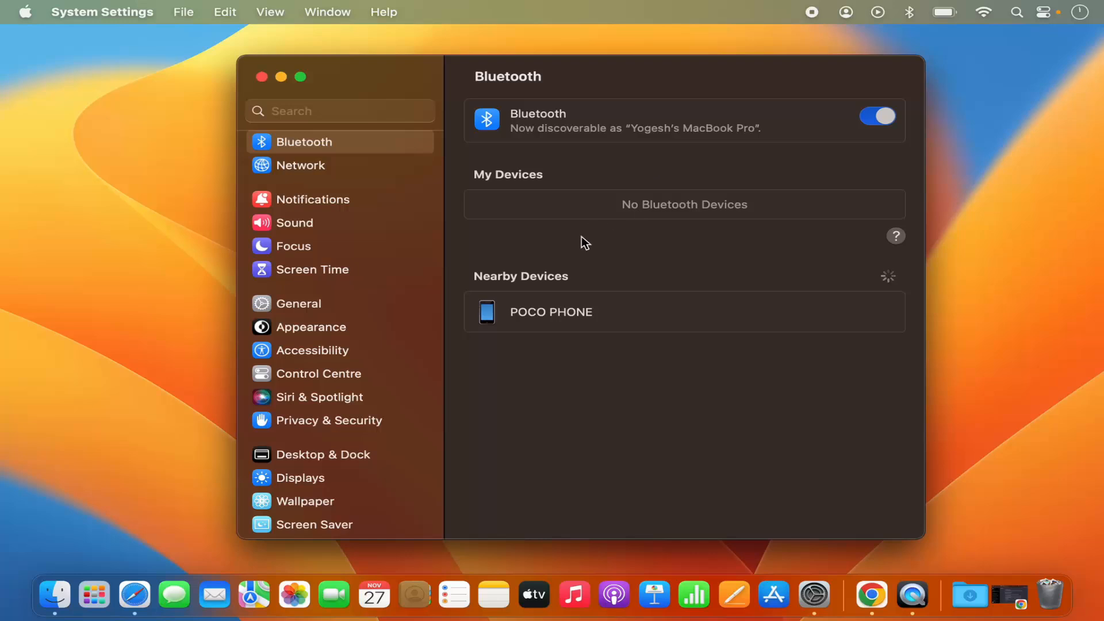
{"action": "mouse_move", "coordinate": [414, 360]}
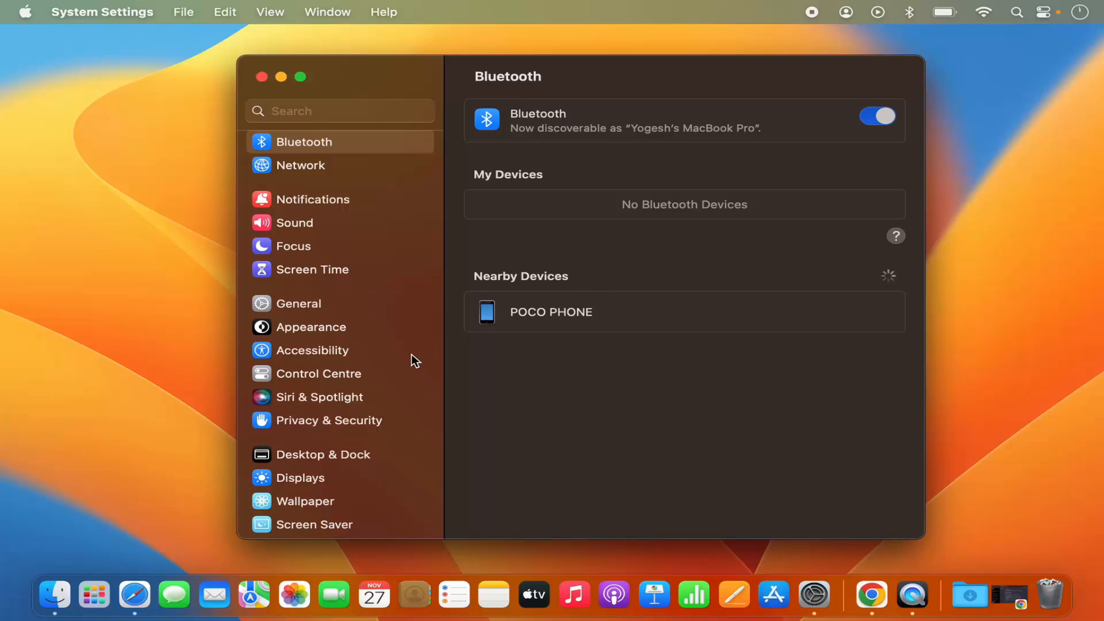
- Return to the Control Centre pane via the System Settings sidebar
{"action": "left_click", "coordinate": [318, 373]}
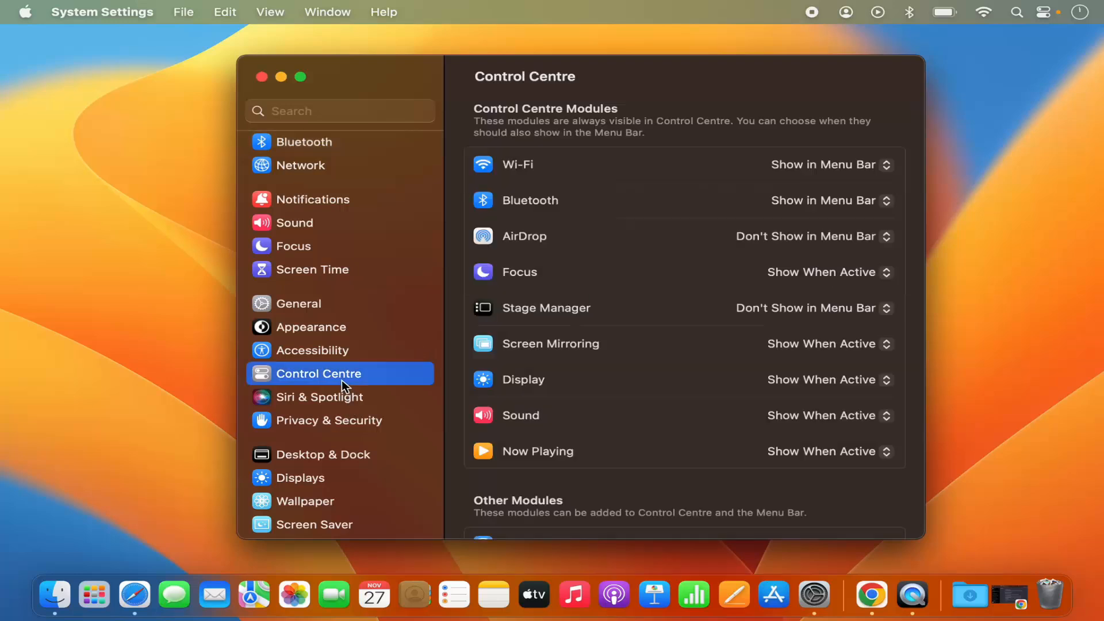
{"action": "mouse_move", "coordinate": [646, 282]}
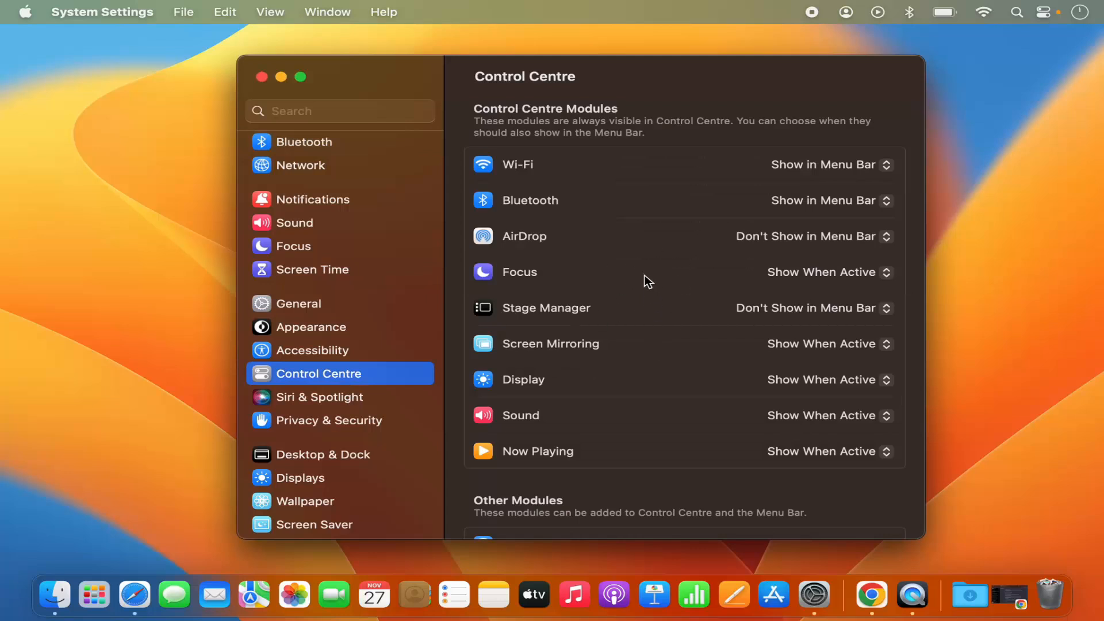
{"action": "mouse_move", "coordinate": [520, 226]}
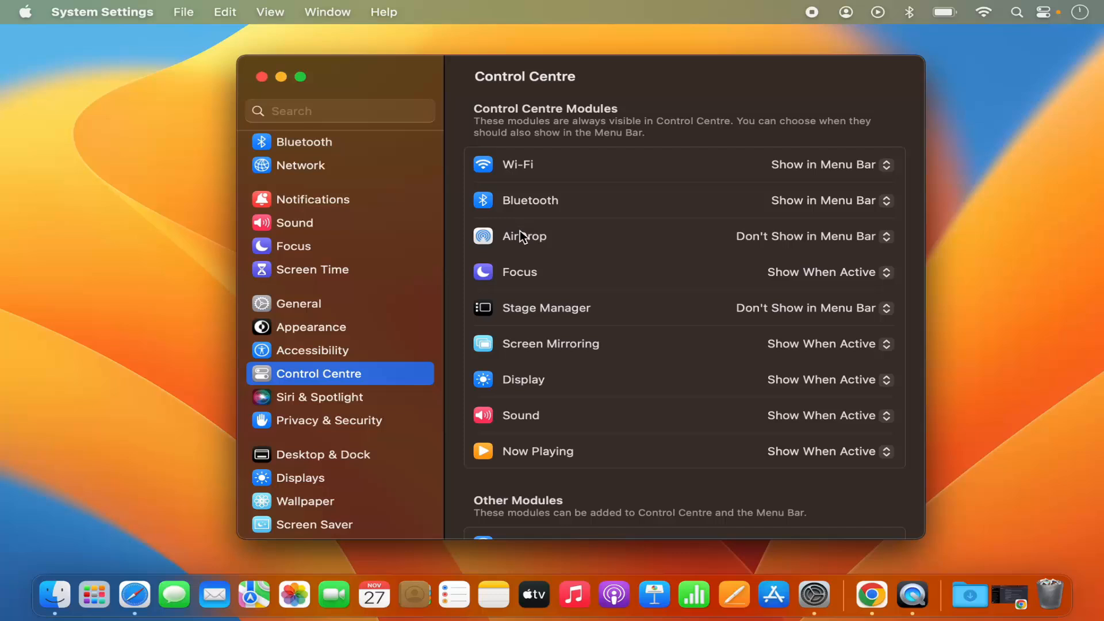
{"action": "mouse_move", "coordinate": [652, 354]}
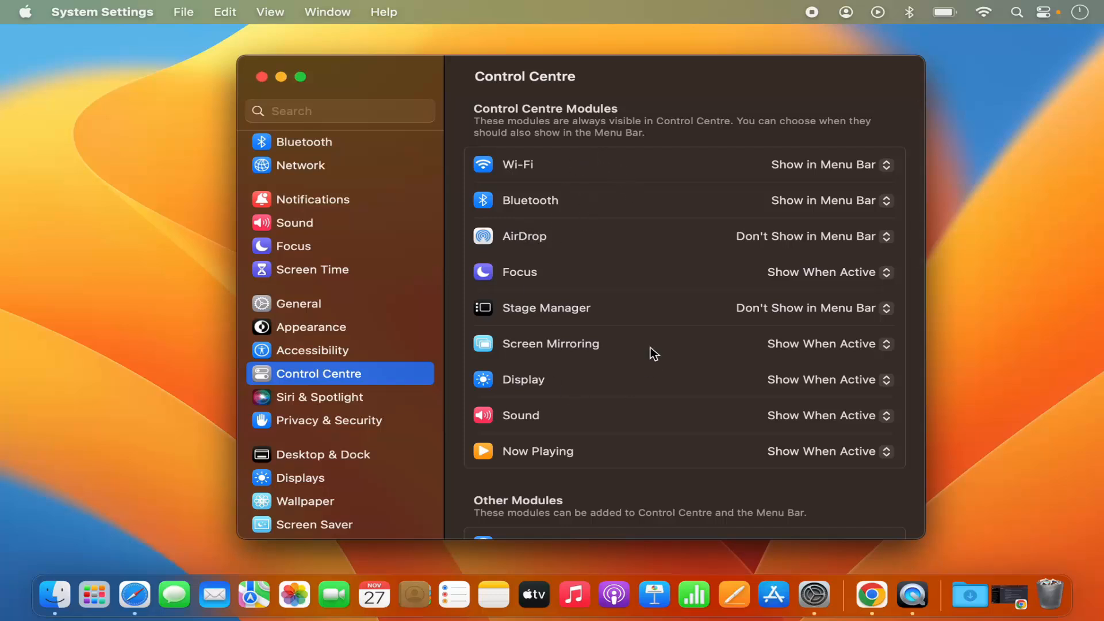
{"action": "scroll", "scroll_direction": "down", "scroll_amount": 3}
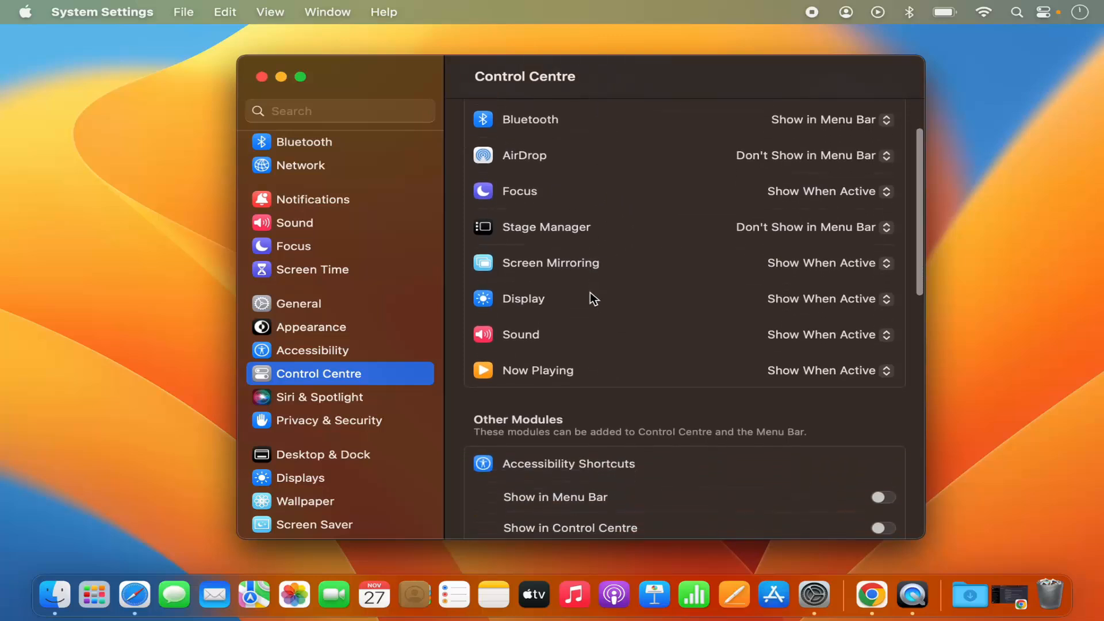
{"action": "scroll", "scroll_direction": "down", "scroll_amount": 3}
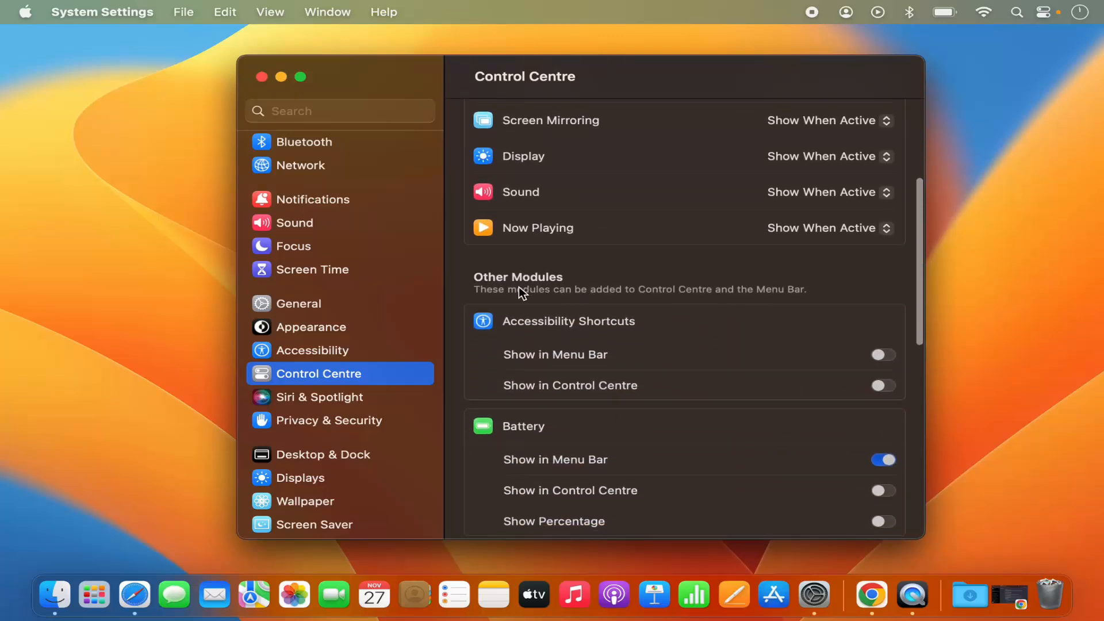
{"action": "mouse_move", "coordinate": [553, 328]}
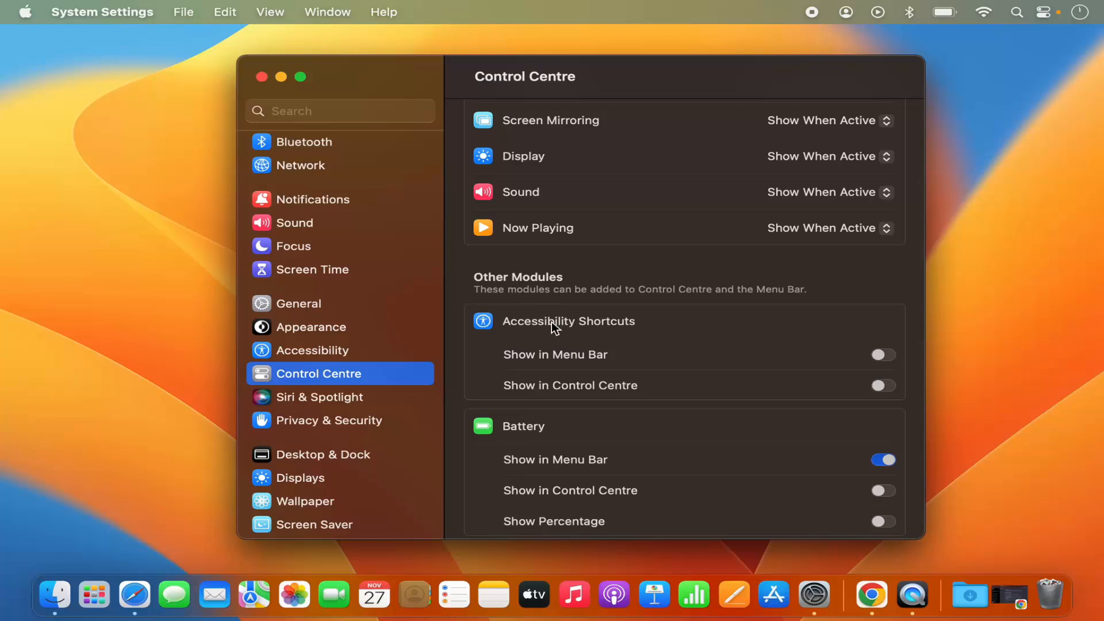
{"action": "mouse_move", "coordinate": [834, 366]}
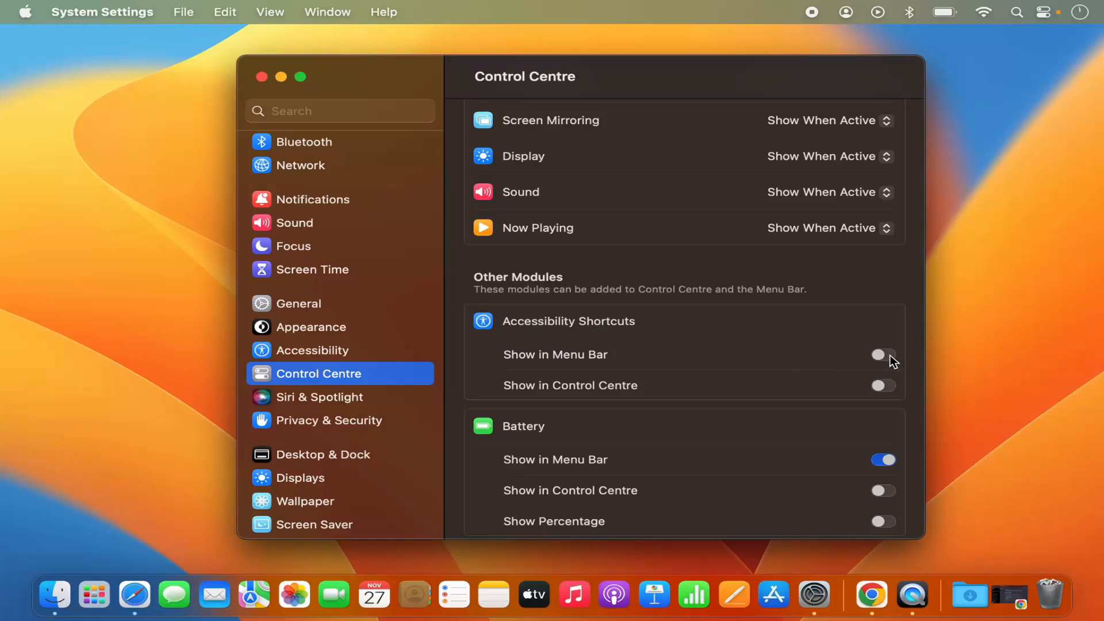
{"action": "left_click", "coordinate": [882, 354]}
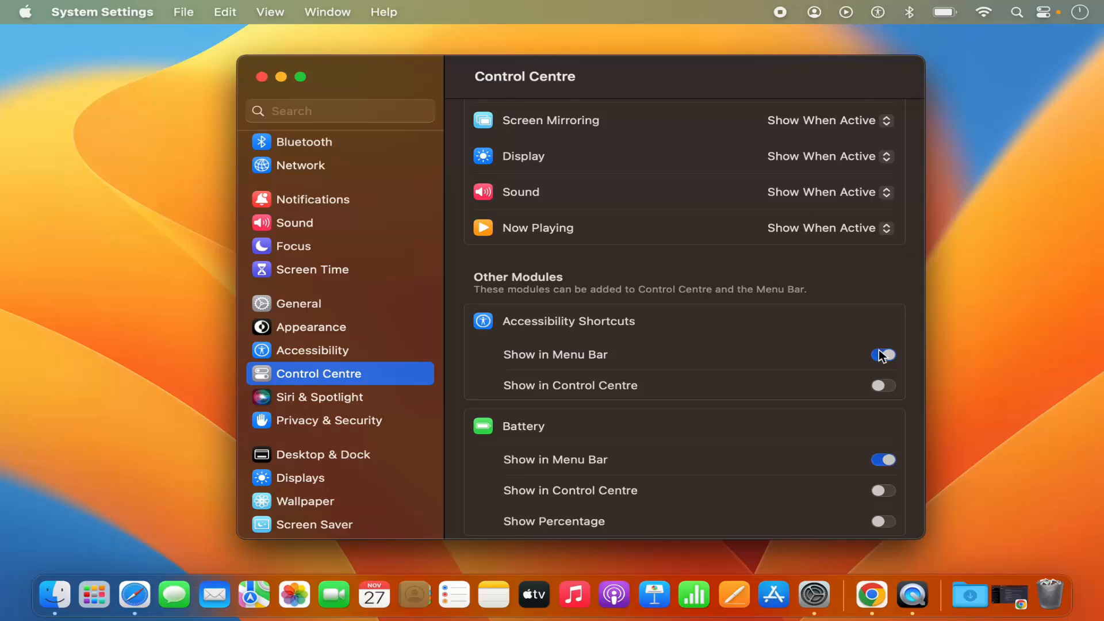
{"action": "left_click", "coordinate": [882, 354]}
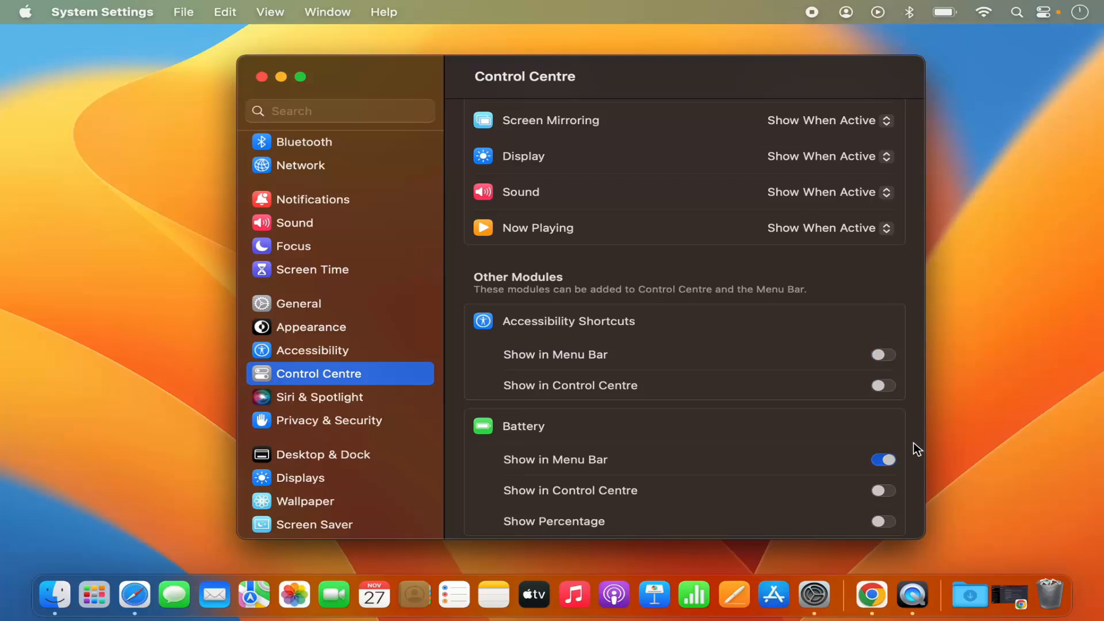
{"action": "scroll", "scroll_direction": "down", "scroll_amount": 3}
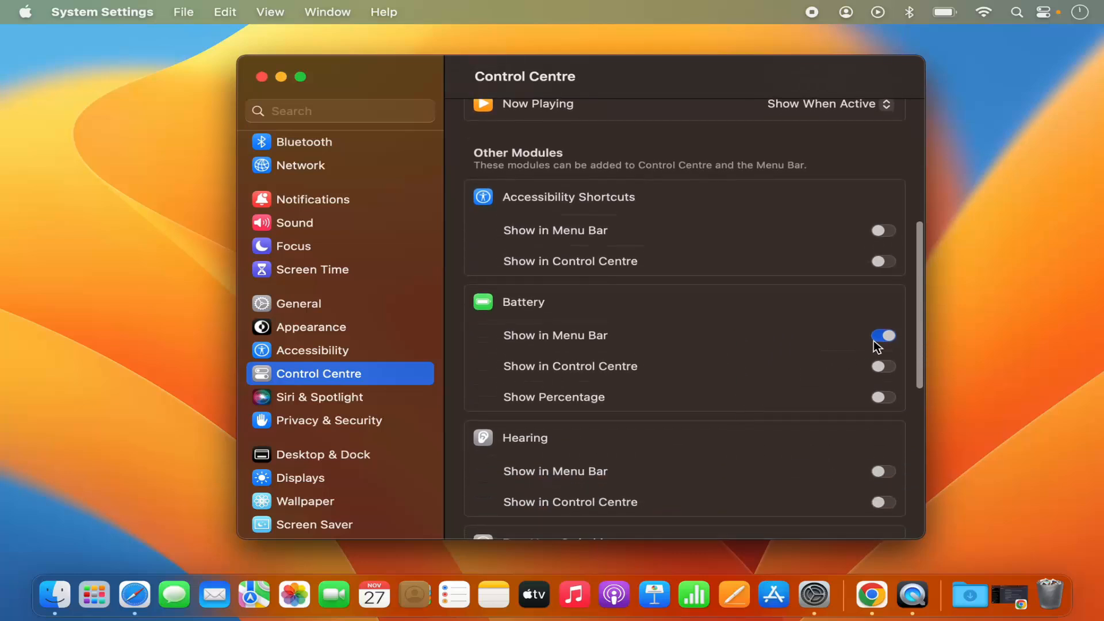
{"action": "left_click", "coordinate": [882, 335]}
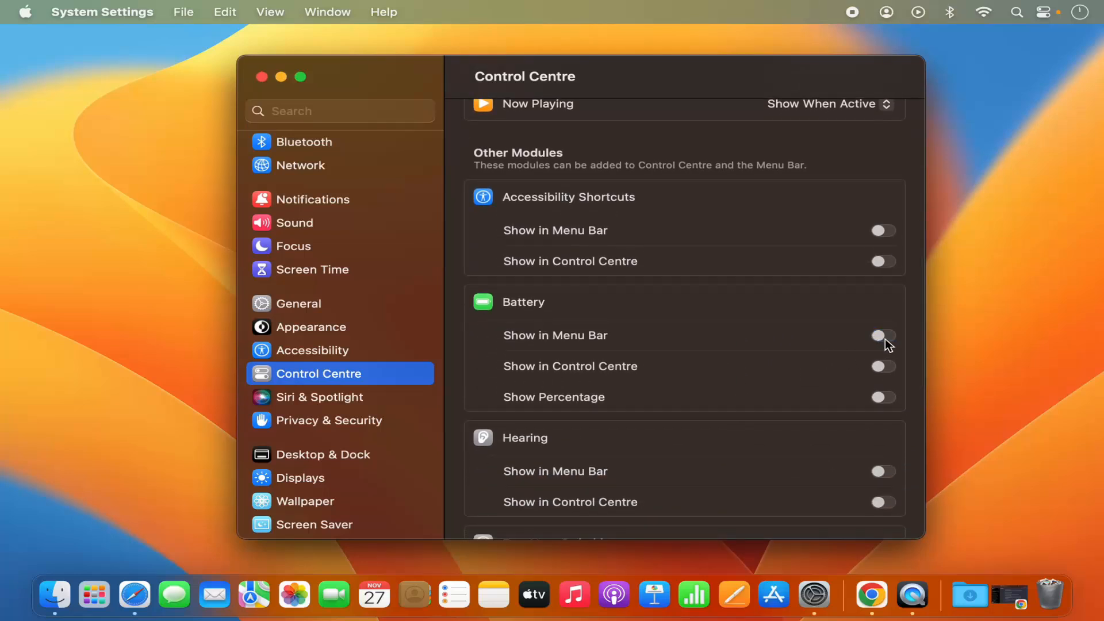
{"action": "left_click", "coordinate": [882, 335]}
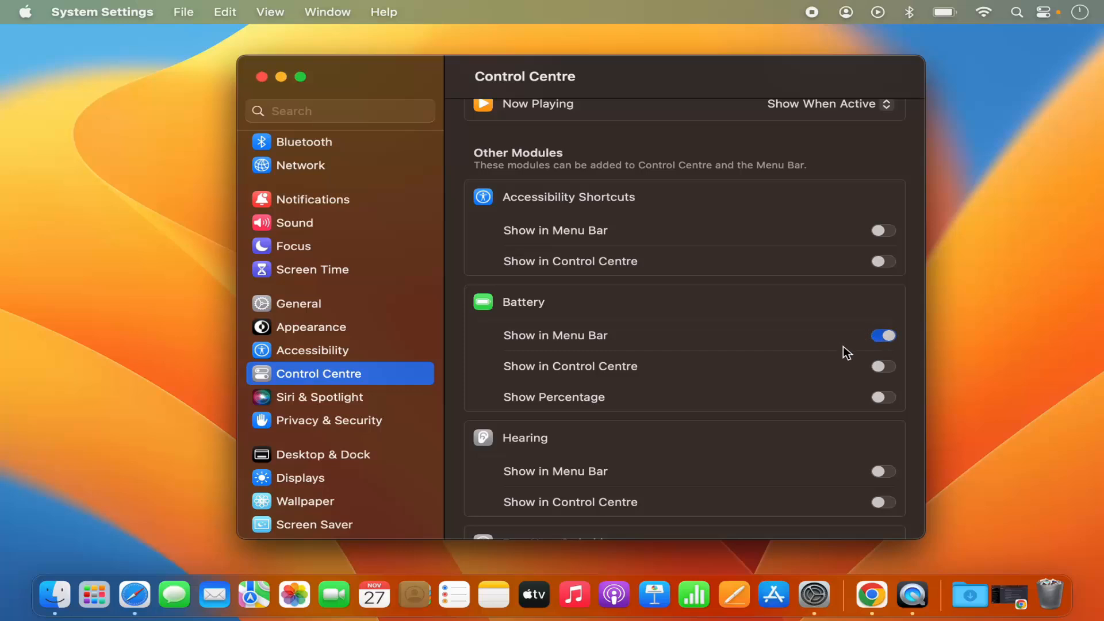
{"action": "scroll", "scroll_direction": "down", "scroll_amount": 3}
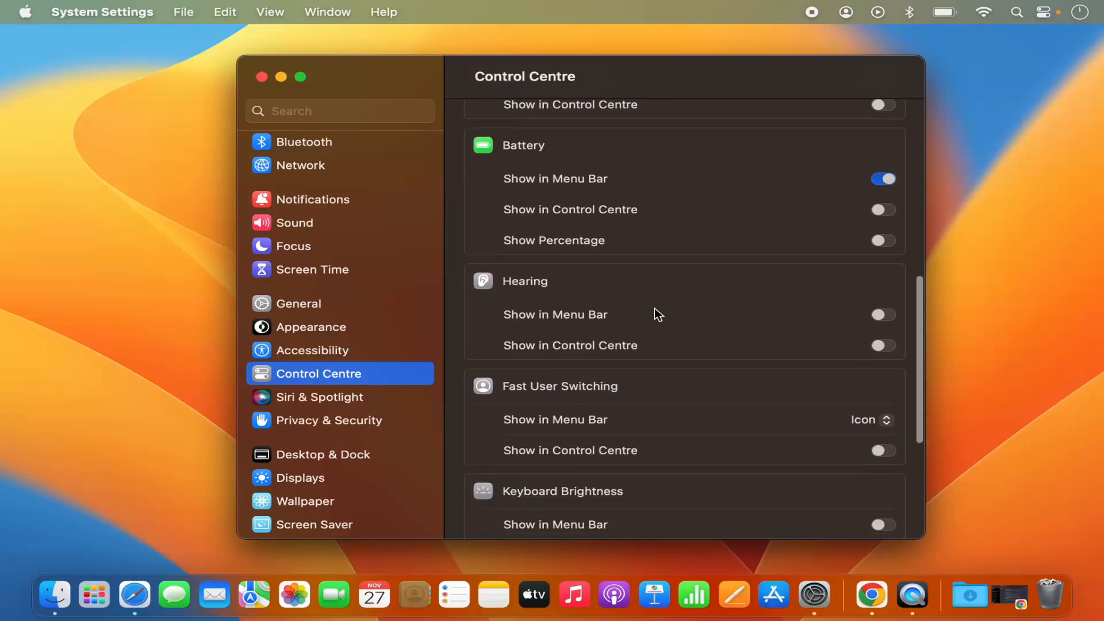
{"action": "mouse_move", "coordinate": [542, 288]}
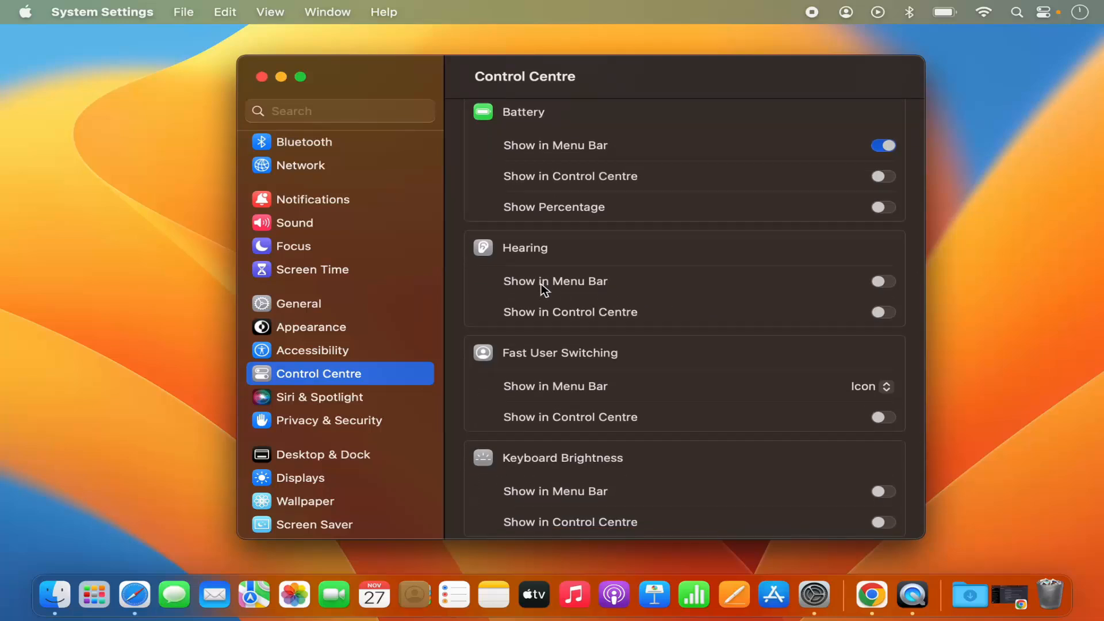
{"action": "scroll", "scroll_direction": "down", "scroll_amount": 3}
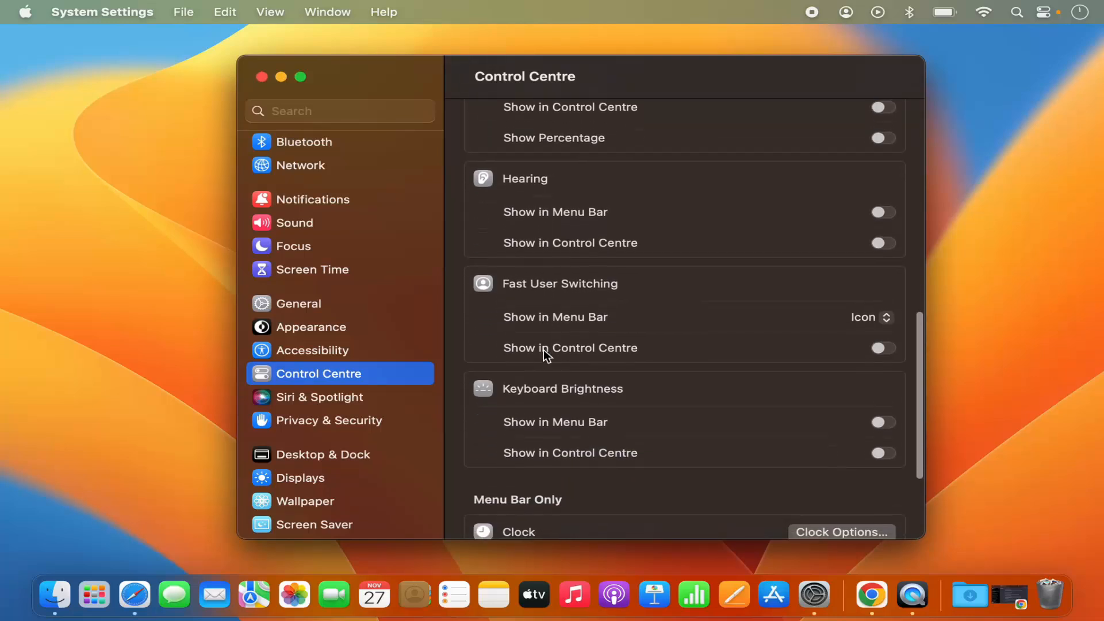
{"action": "scroll", "scroll_direction": "down", "scroll_amount": 3}
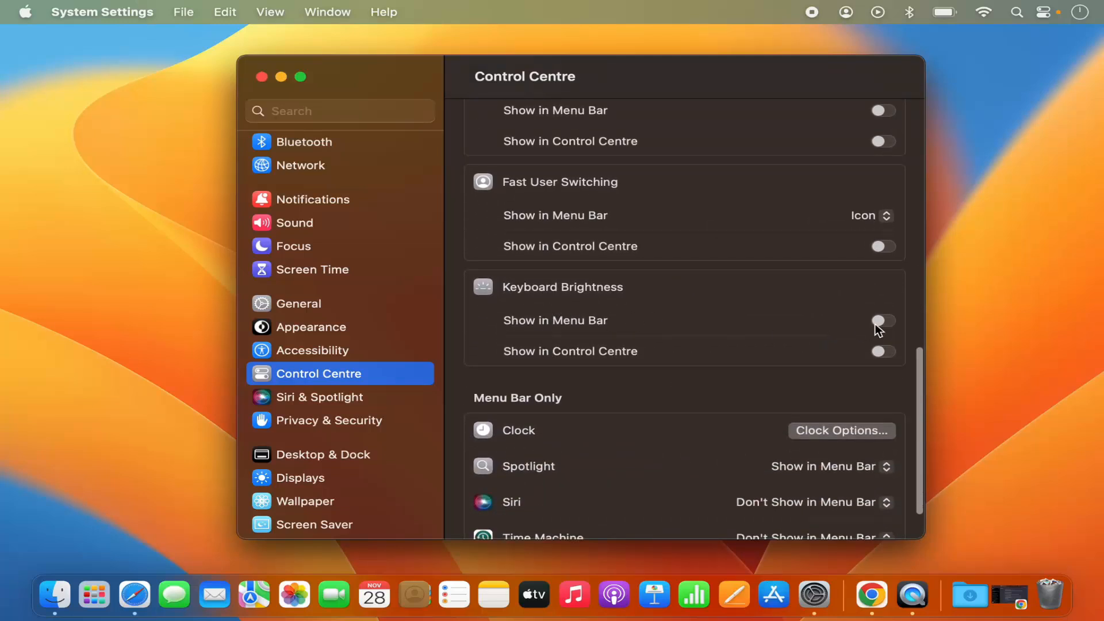
{"action": "left_click", "coordinate": [882, 321]}
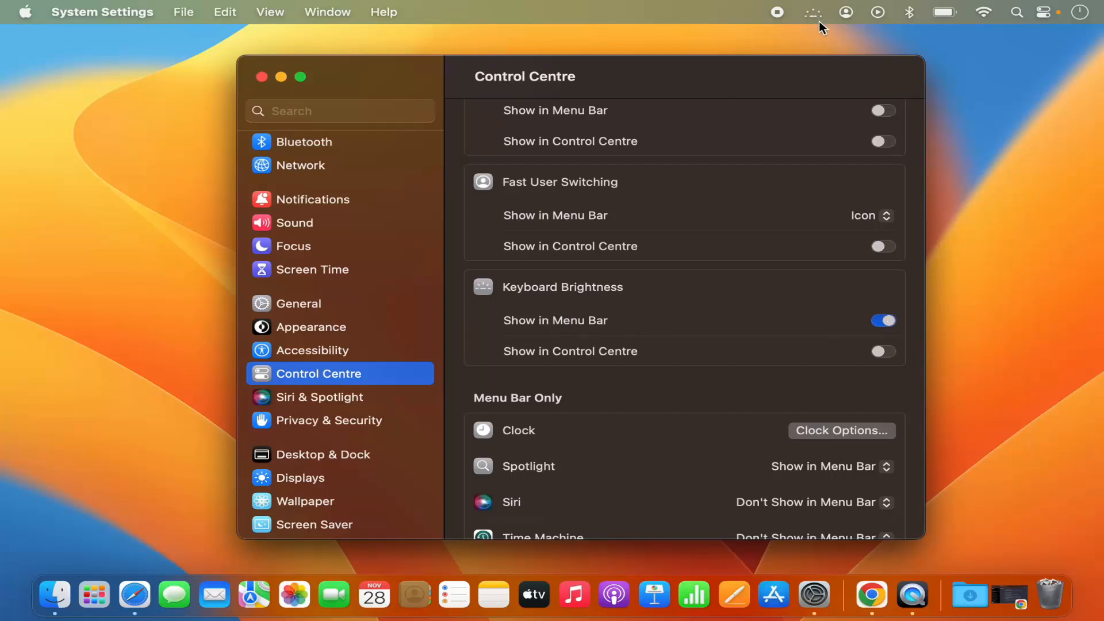
{"action": "left_click", "coordinate": [882, 320]}
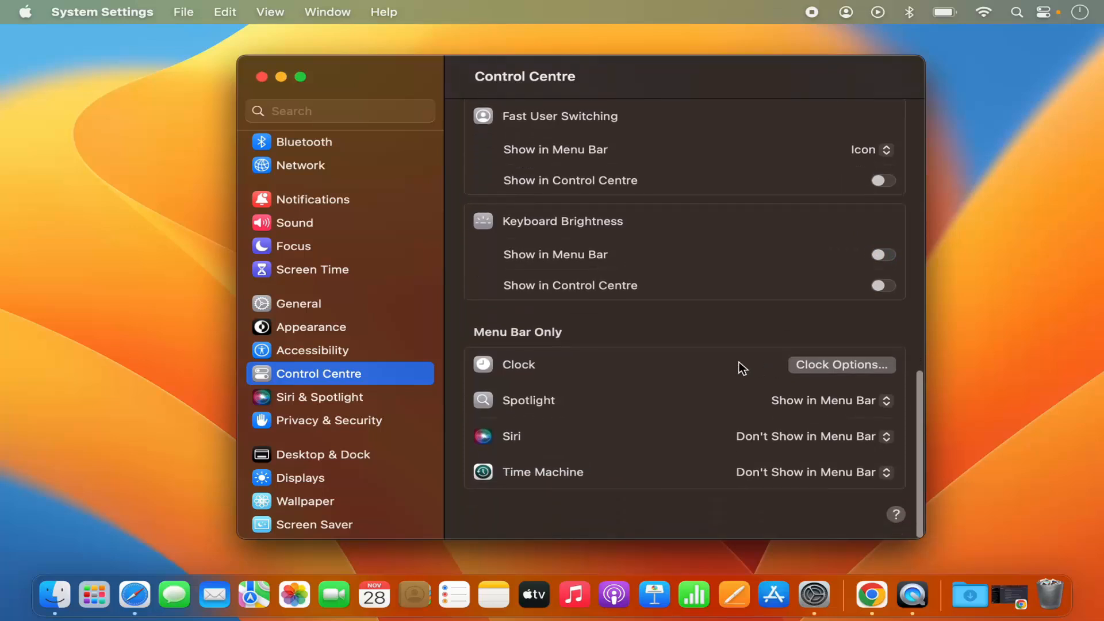
{"action": "mouse_move", "coordinate": [533, 341]}
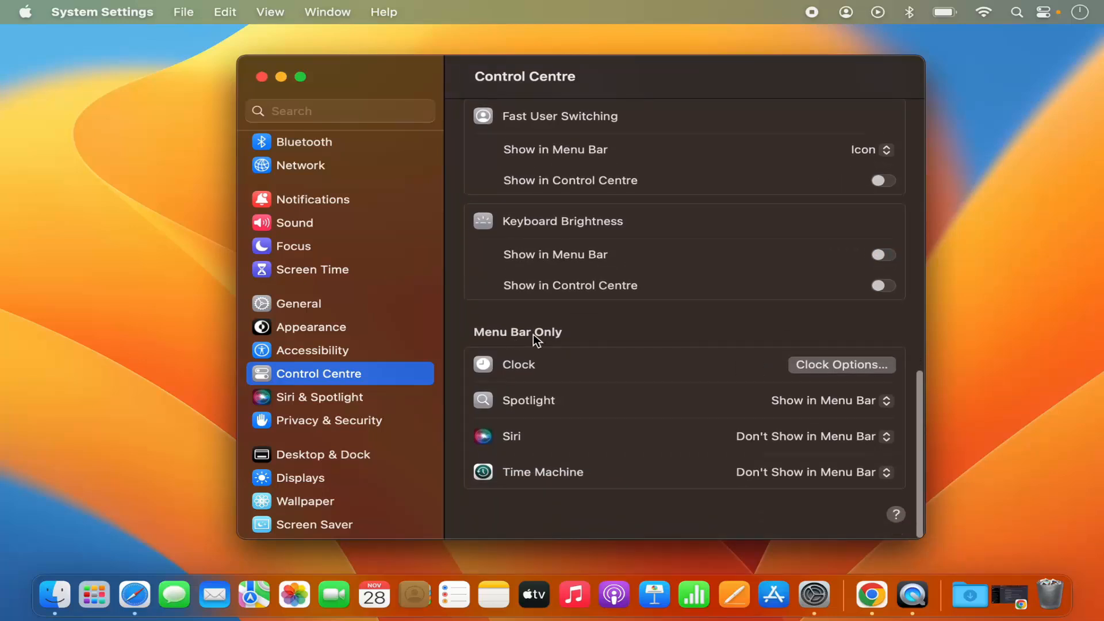
{"action": "mouse_move", "coordinate": [533, 382]}
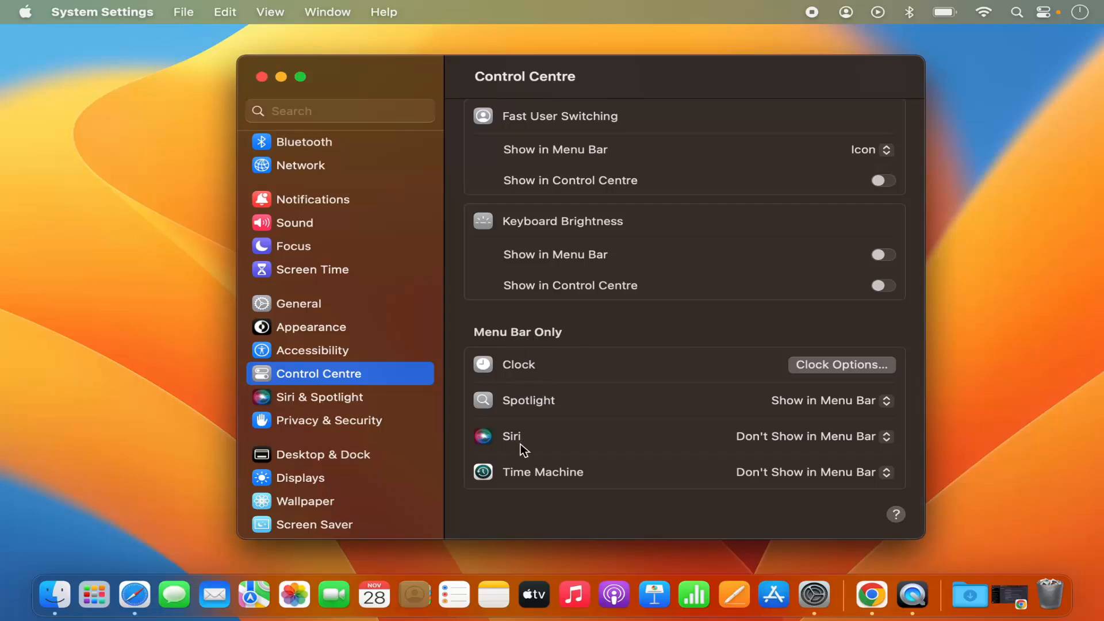
{"action": "mouse_move", "coordinate": [547, 485]}
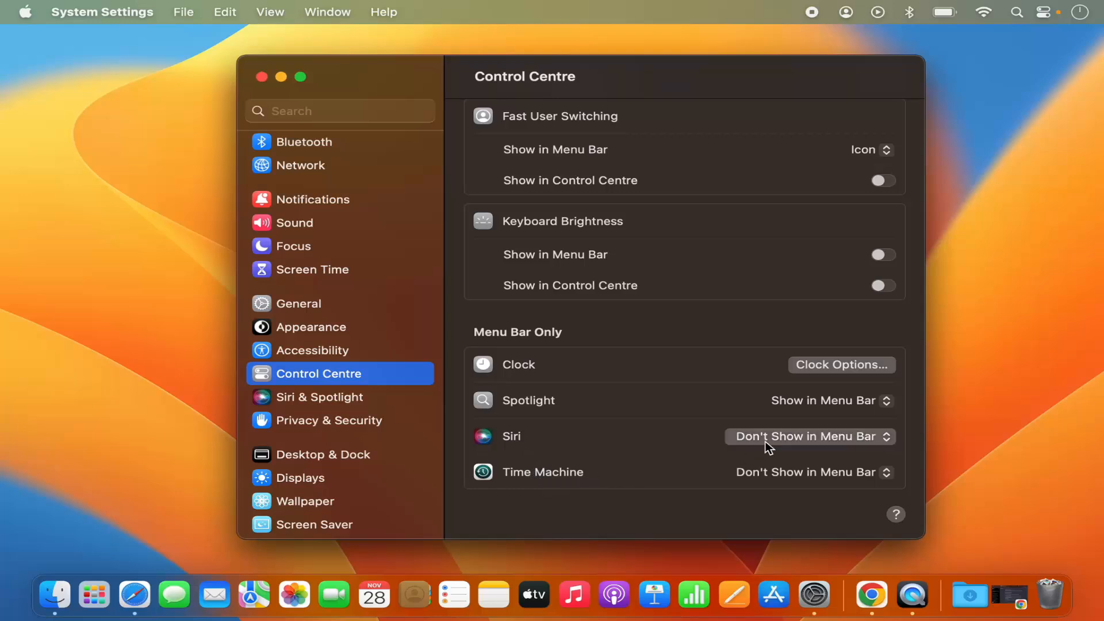
{"action": "left_click", "coordinate": [809, 436]}
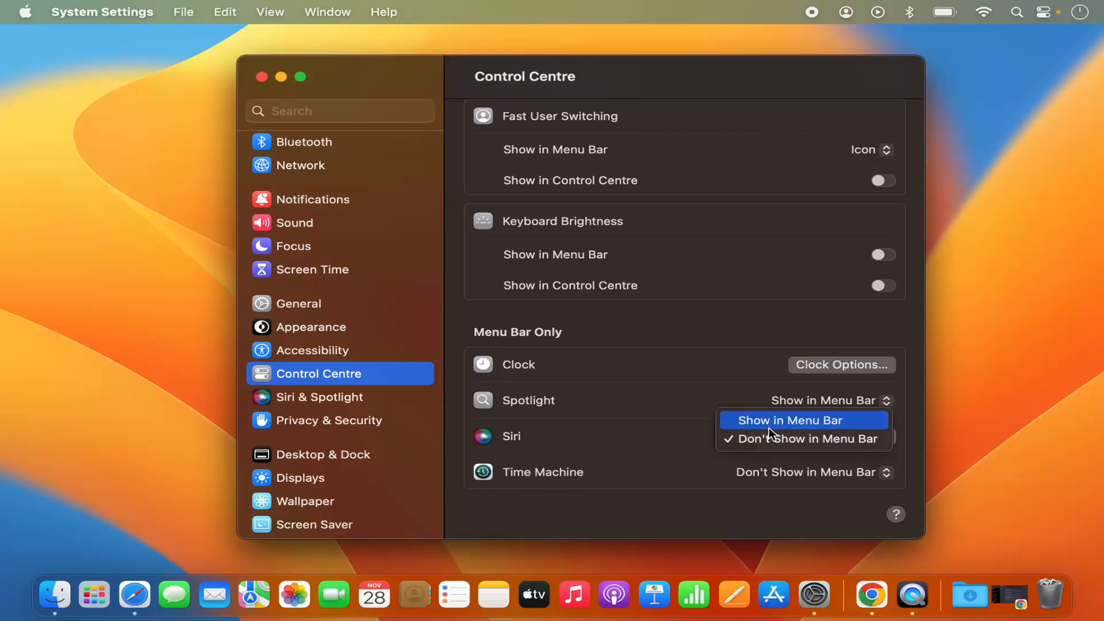
{"action": "left_click", "coordinate": [789, 420]}
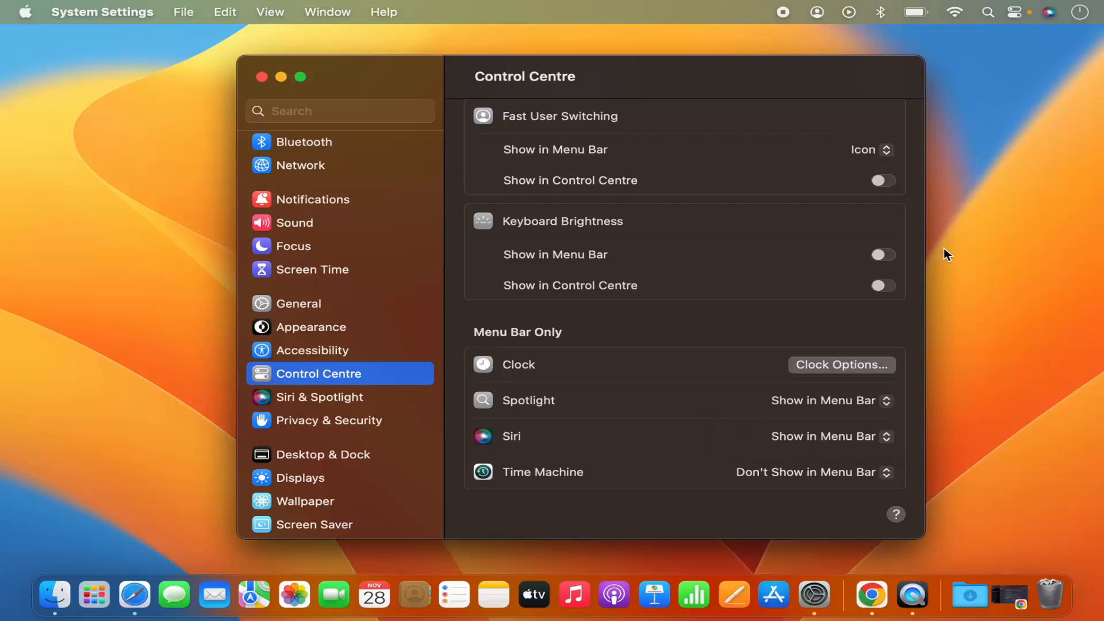
{"action": "mouse_move", "coordinate": [855, 422]}
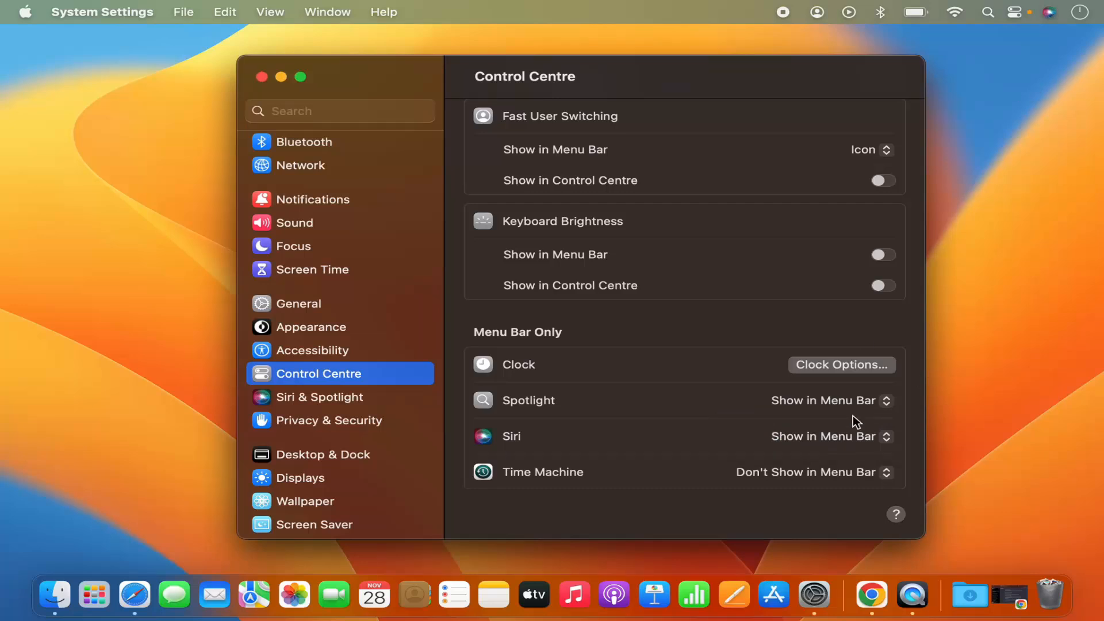
{"action": "left_click", "coordinate": [829, 436]}
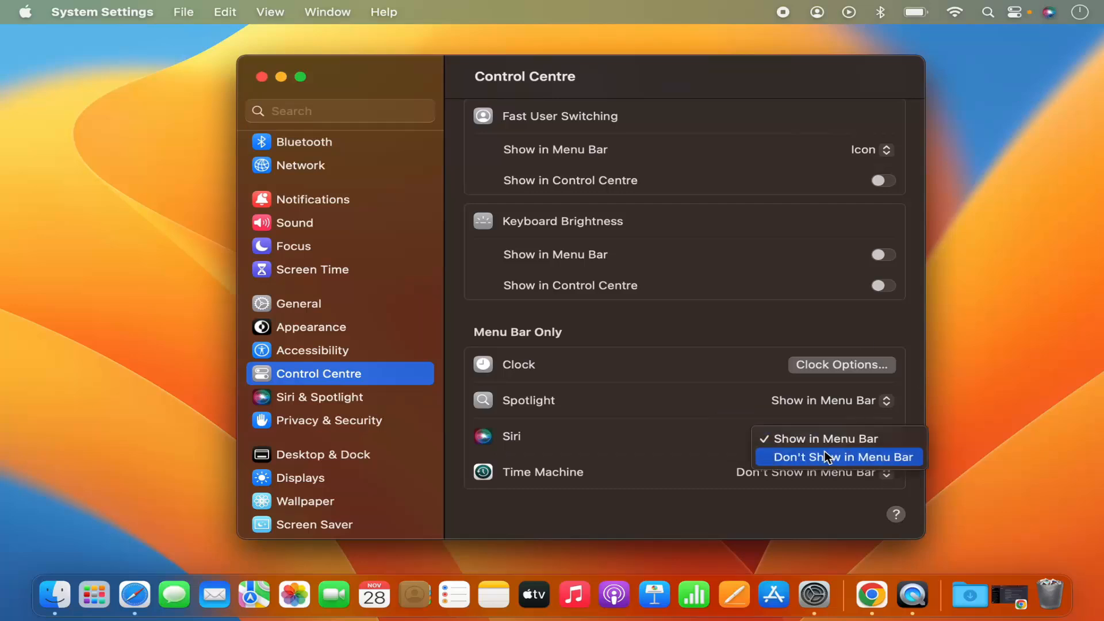
{"action": "left_click", "coordinate": [837, 456]}
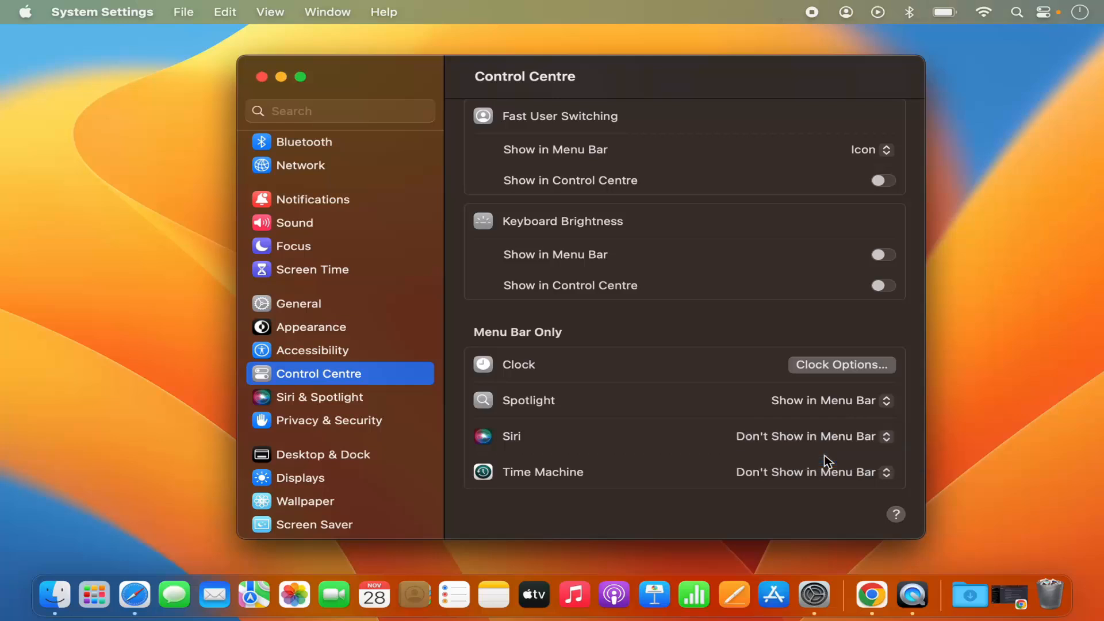